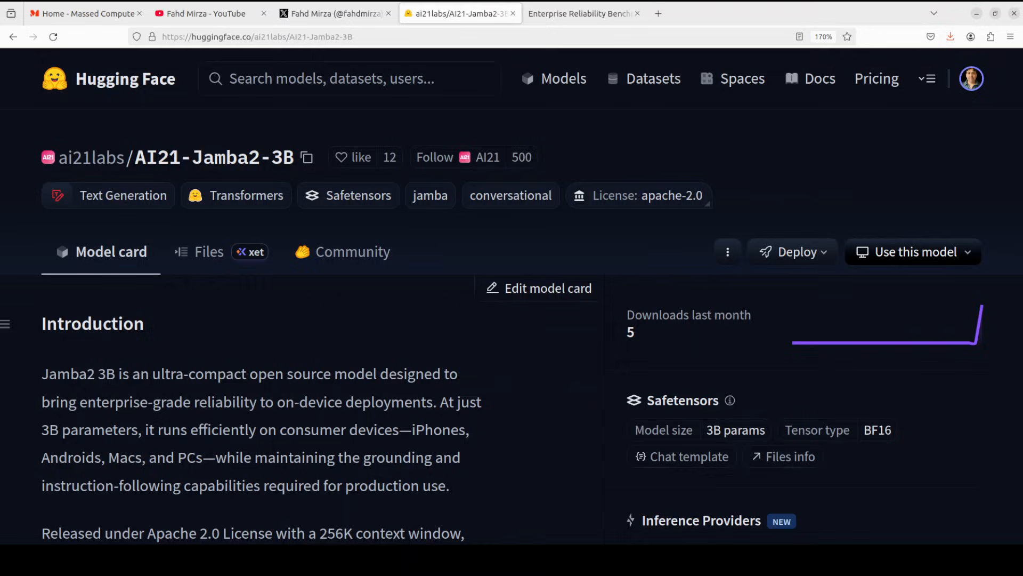
mouse_move(91, 323)
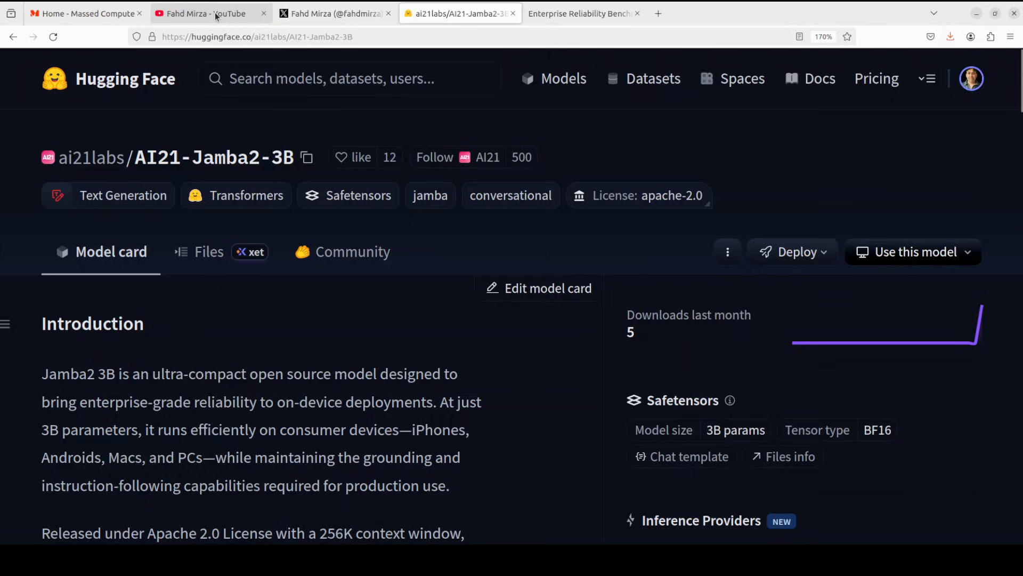
Browse the channel's Jamba video search results on YouTube, then move to the X profile page.
left_click(210, 13)
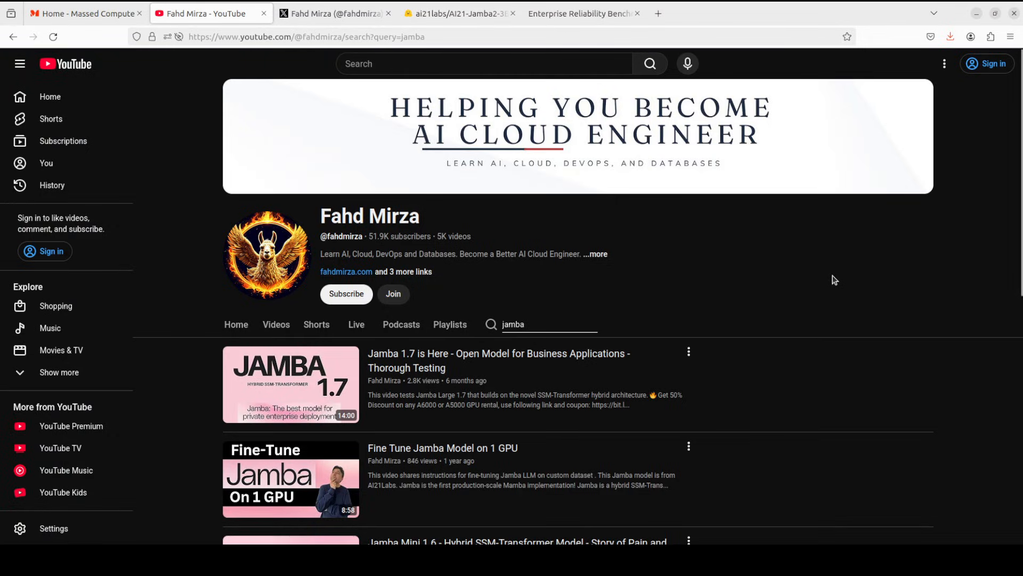
mouse_move(829, 317)
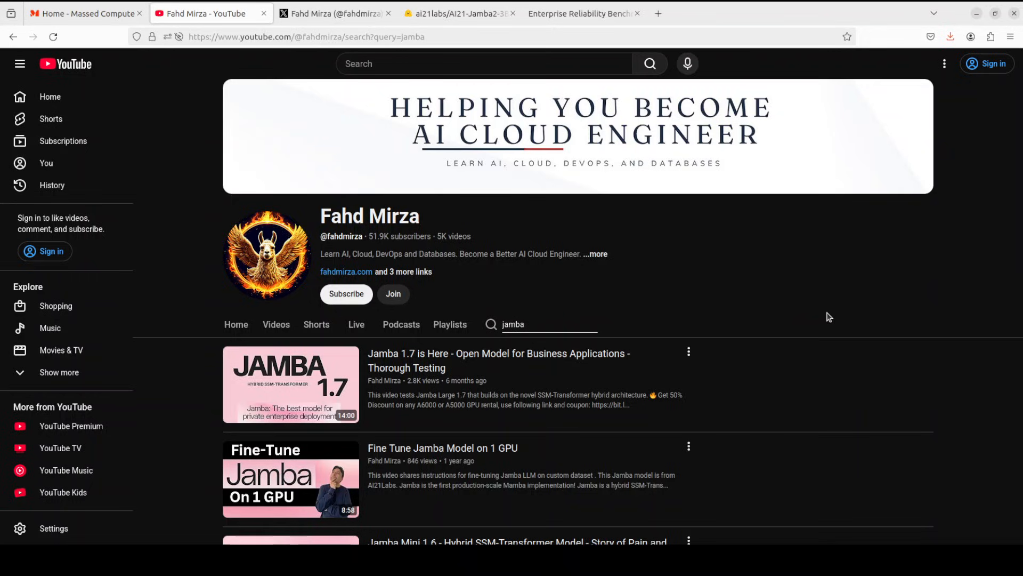
scroll("down", 3)
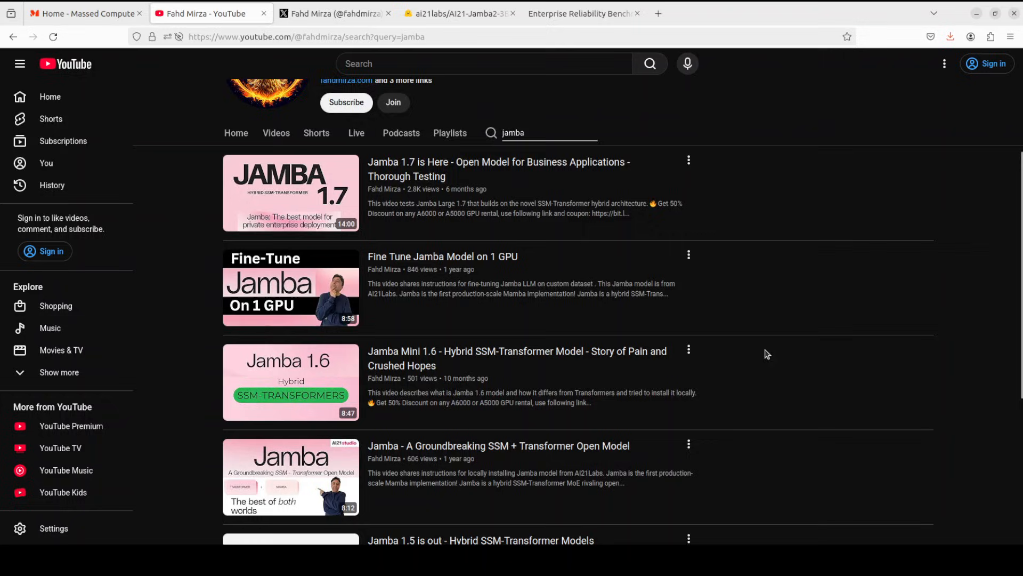
scroll("down", 3)
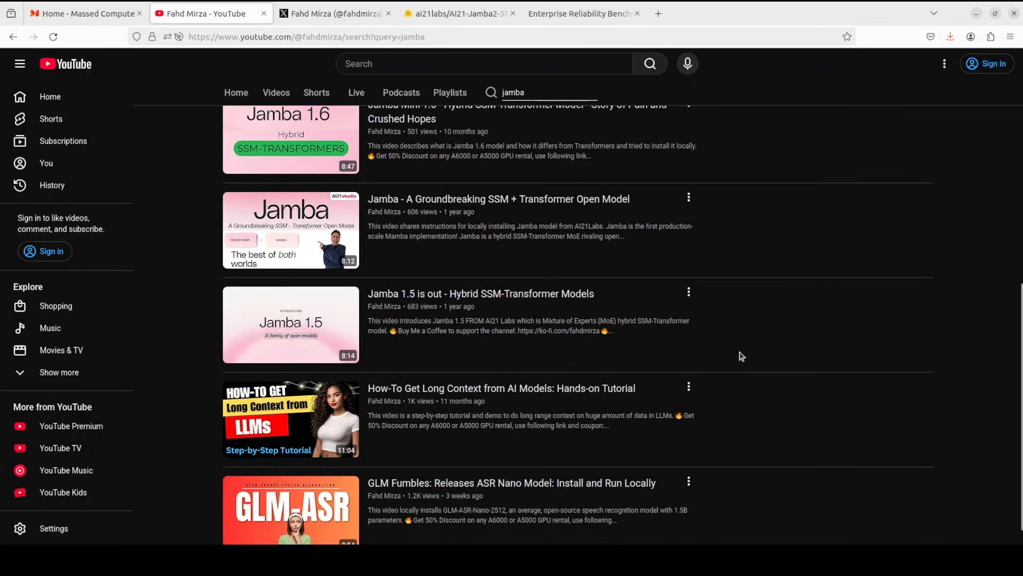
scroll("down", 3)
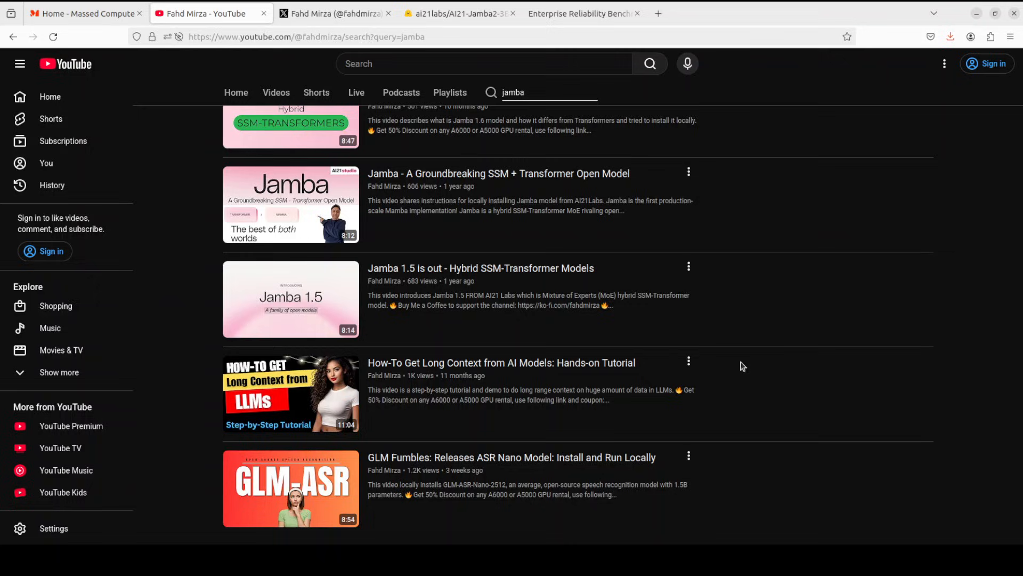
scroll("up", 3)
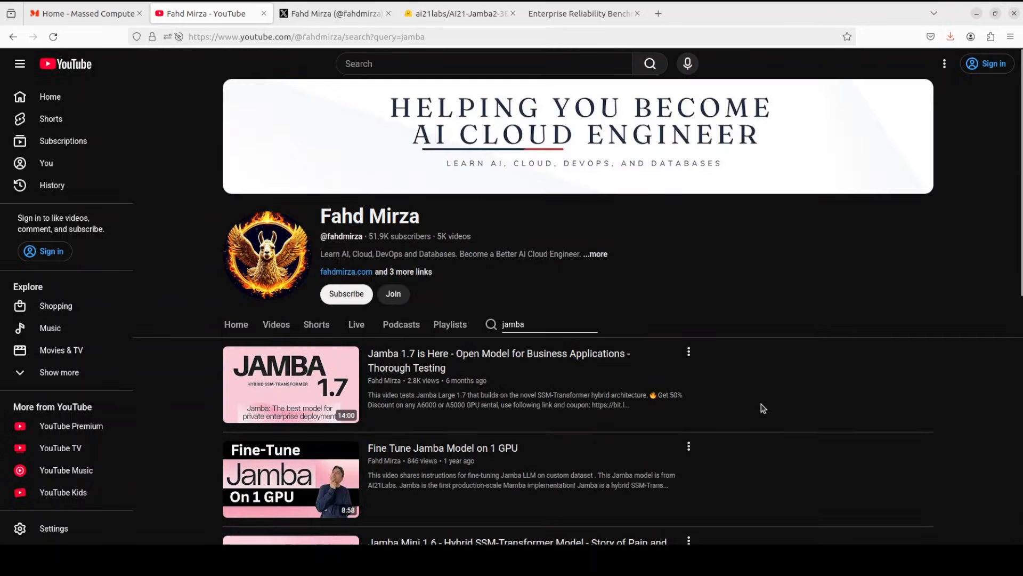
mouse_move(784, 384)
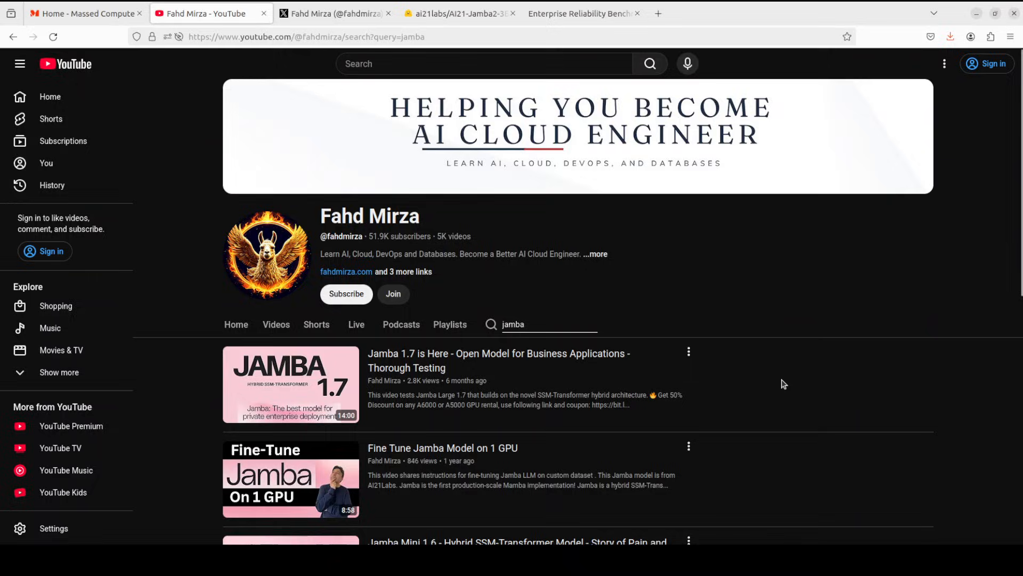
left_click(335, 13)
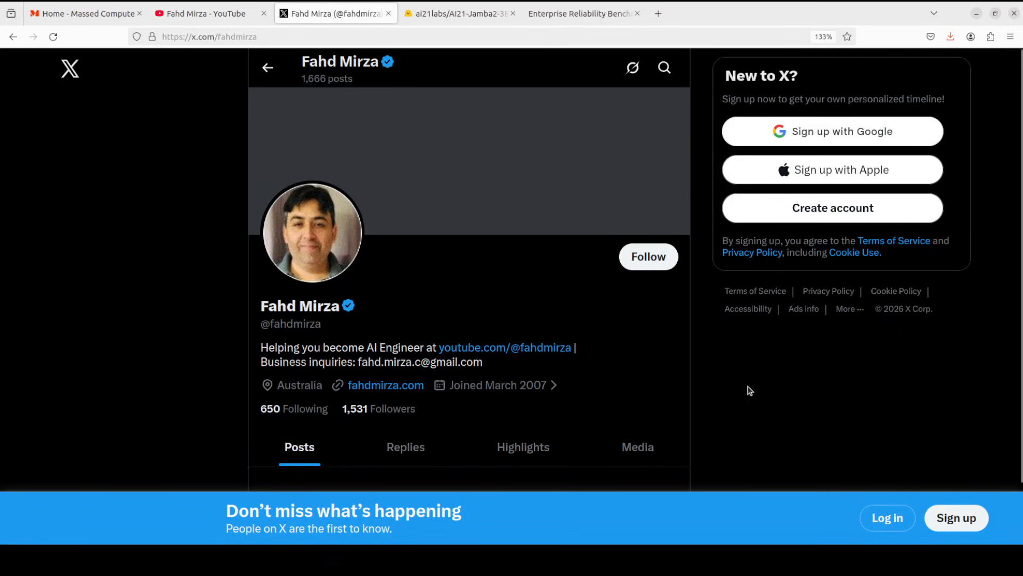
mouse_move(722, 414)
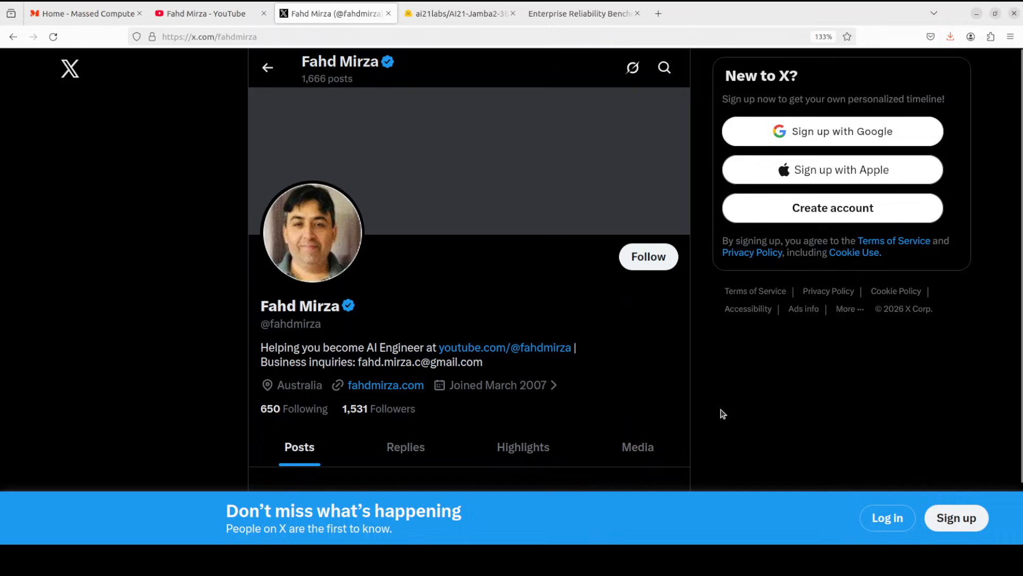
mouse_move(475, 77)
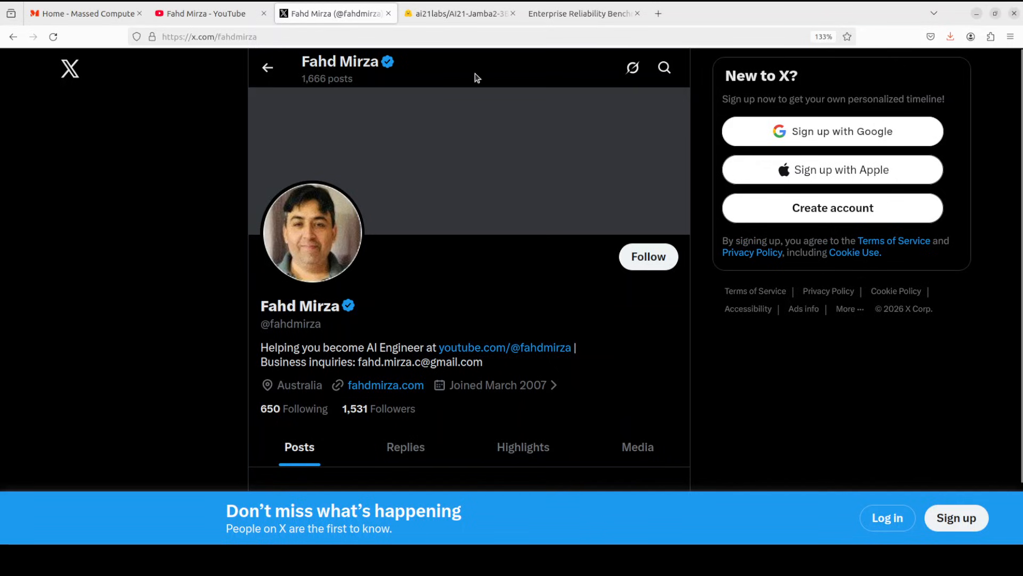
left_click(458, 13)
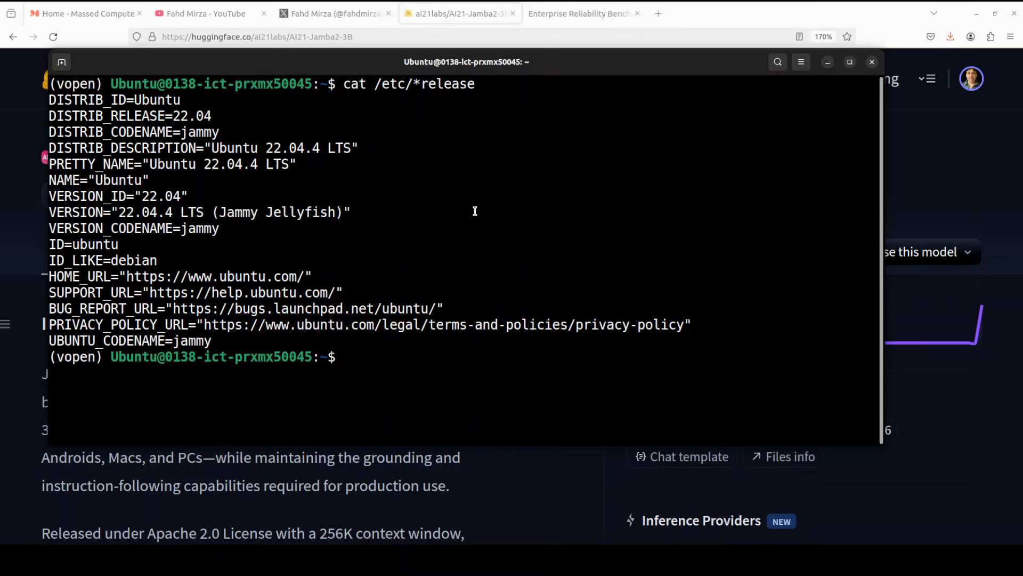
Run nvidia-smi to check the machine's GPU status.
type("nvidia-smi")
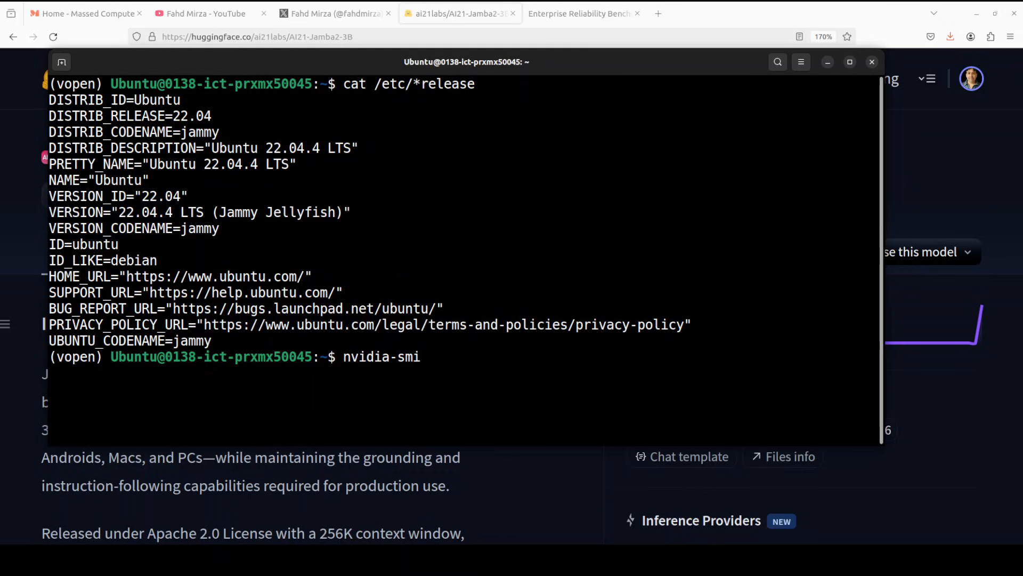
key("Return")
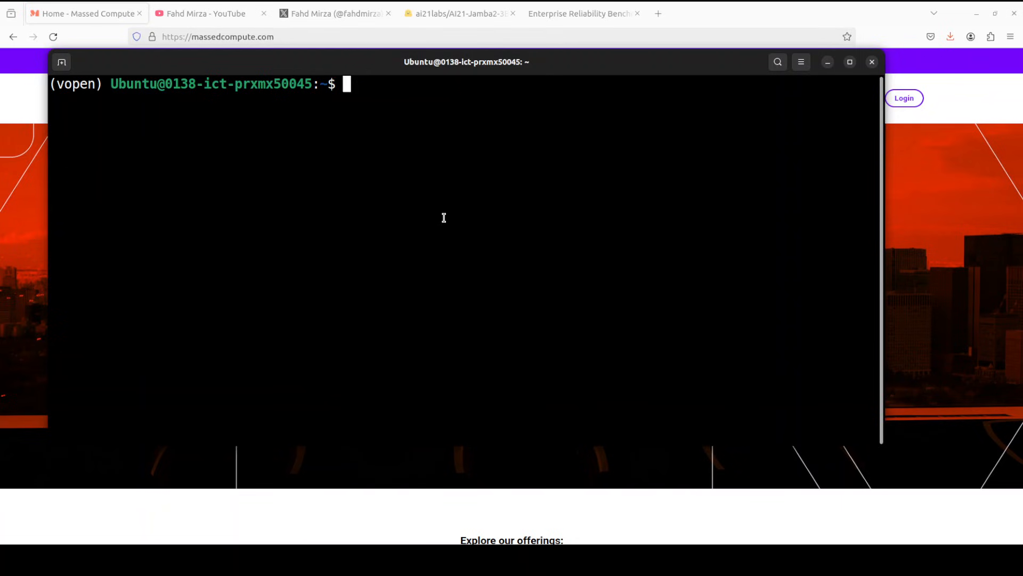
Enter the vllm serve command for ai21labs/AI21-Jamba2-3B with float32 SSM cache, then show the vllm tutorial results.
type("vllm serve \"ai21labs/AI21-Jamba2-3B\" --mamba-ssm-cache-dtype float32 --enable-auto-tool-choice --tool-call-parser hermes --enable-prefix-caching")
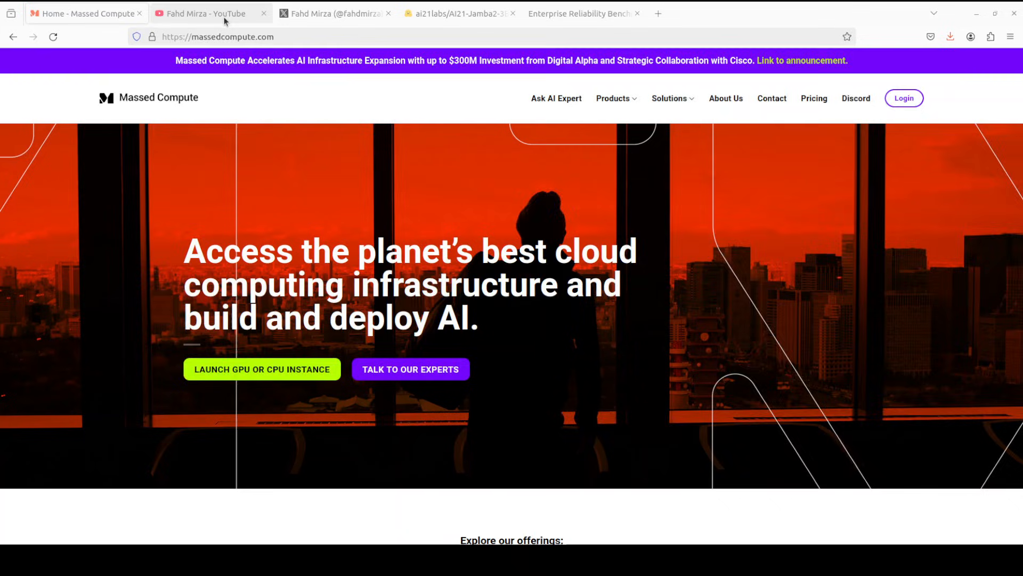
left_click(209, 13)
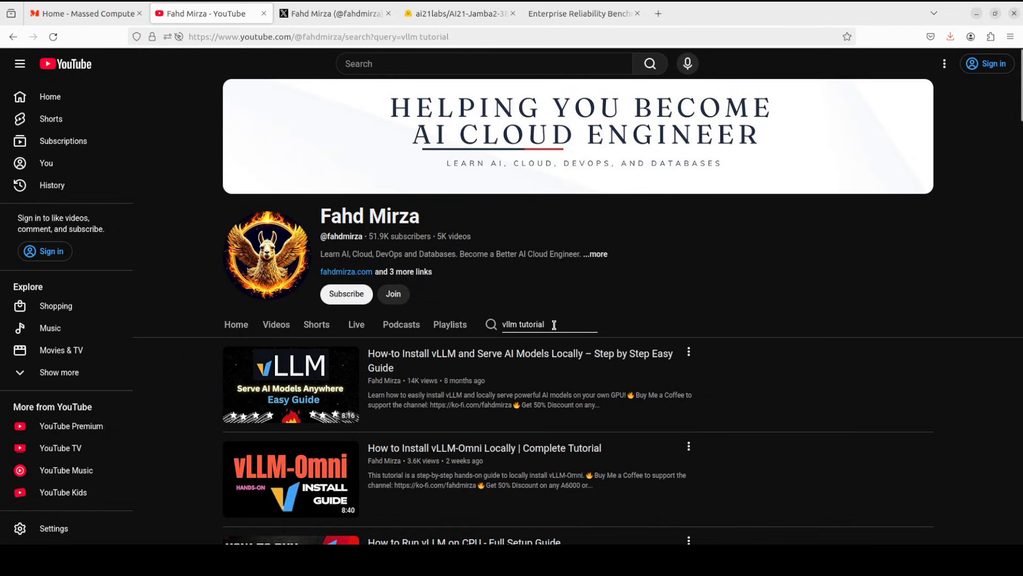
mouse_move(380, 422)
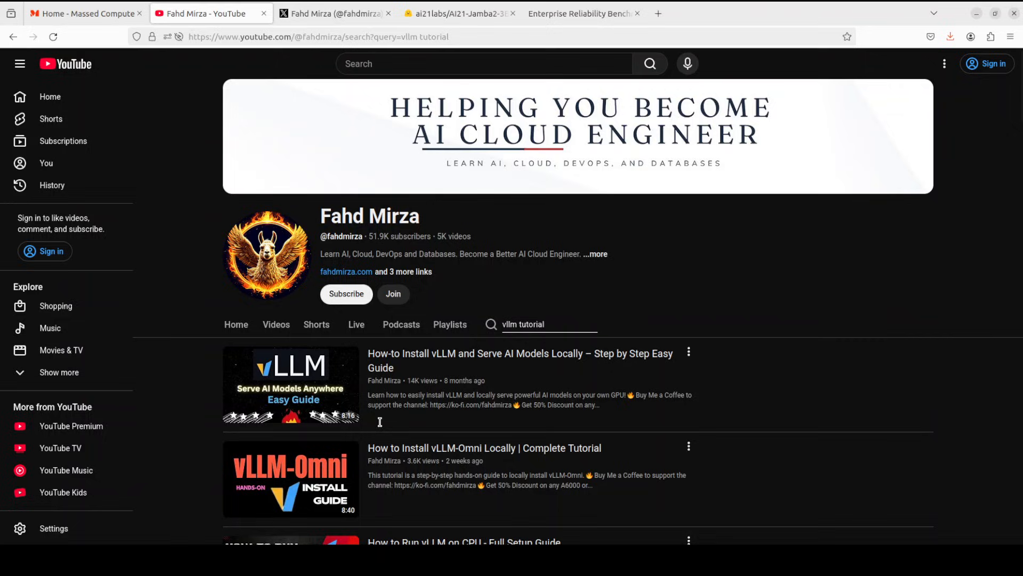
mouse_move(913, 309)
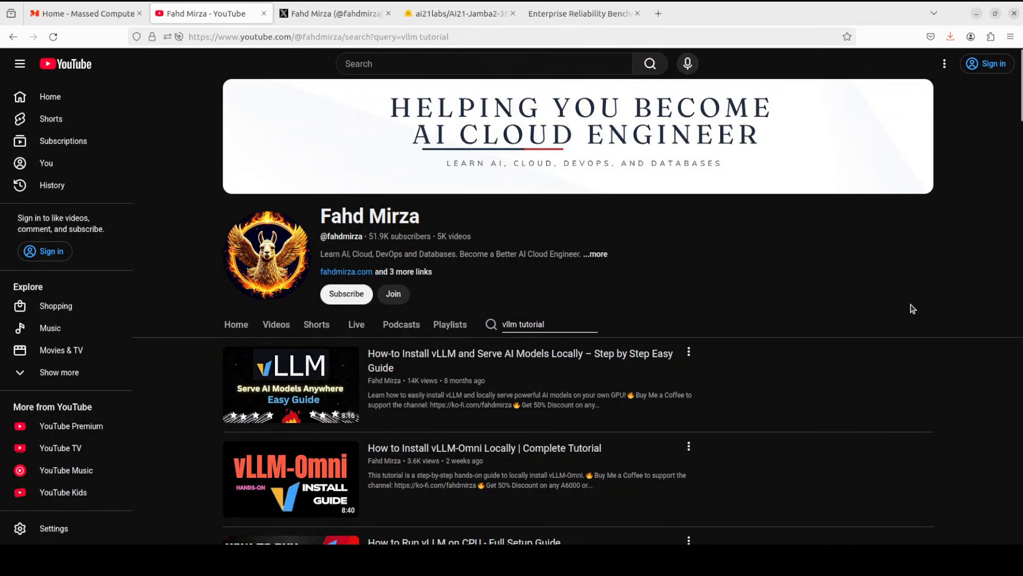
mouse_move(877, 307)
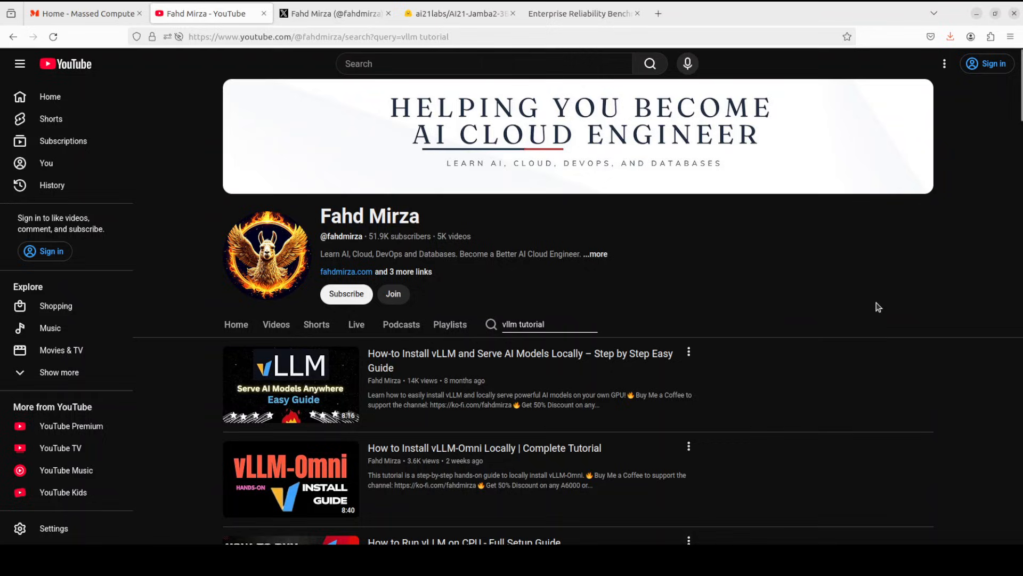
mouse_move(847, 276)
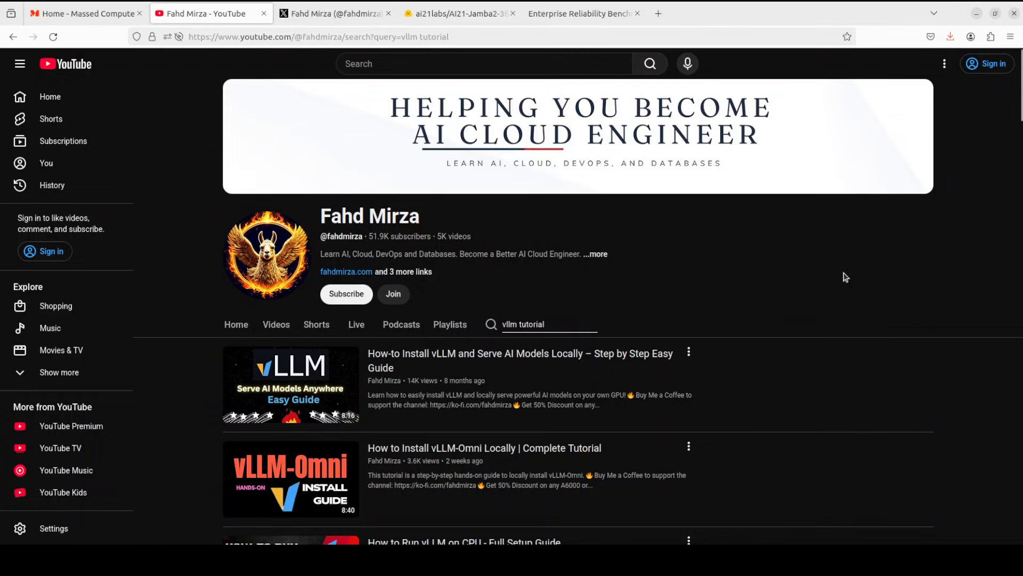
mouse_move(841, 284)
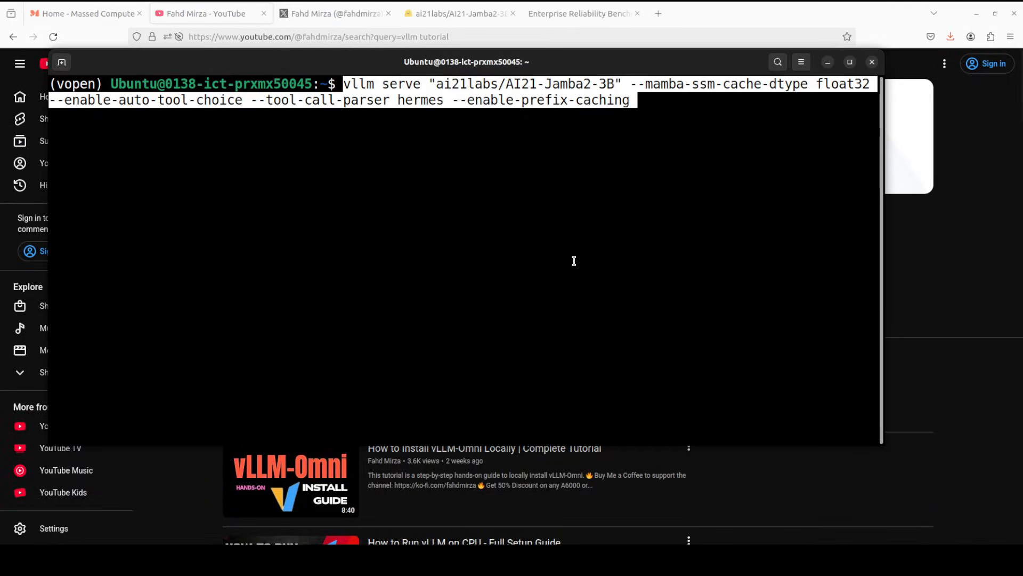
mouse_move(487, 217)
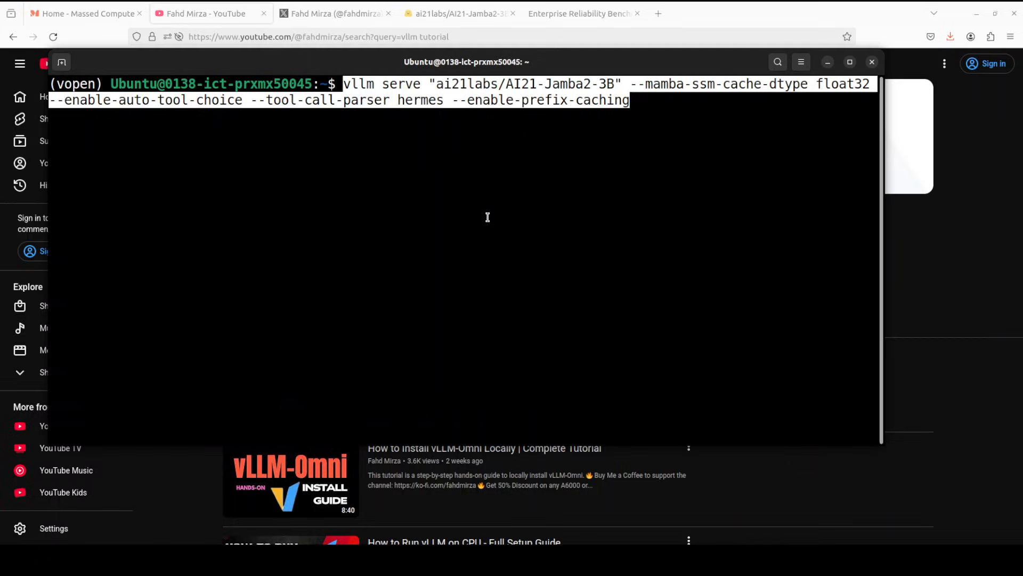
mouse_move(343, 118)
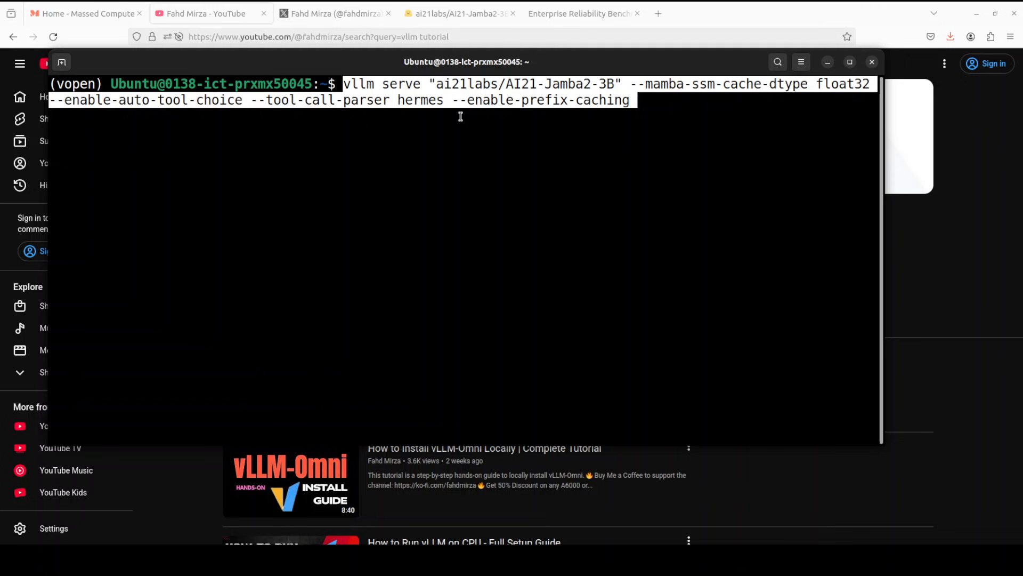
Launch the vLLM server for ai21labs/AI21-Jamba2-3B.
key("Return")
type("conda activate vopen")
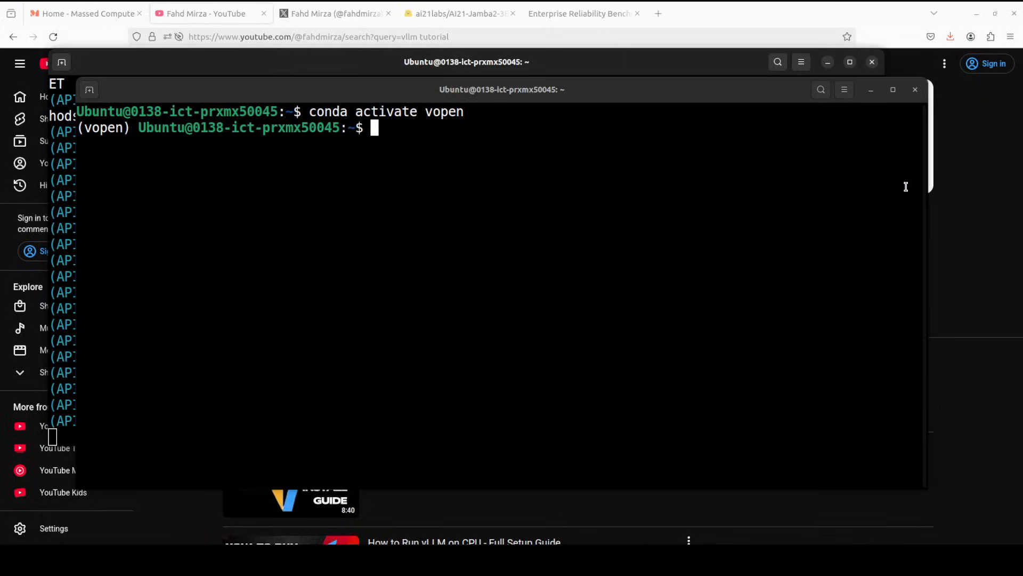
Paste and run the open-webui serve command, letting its database migrations finish.
right_click(457, 196)
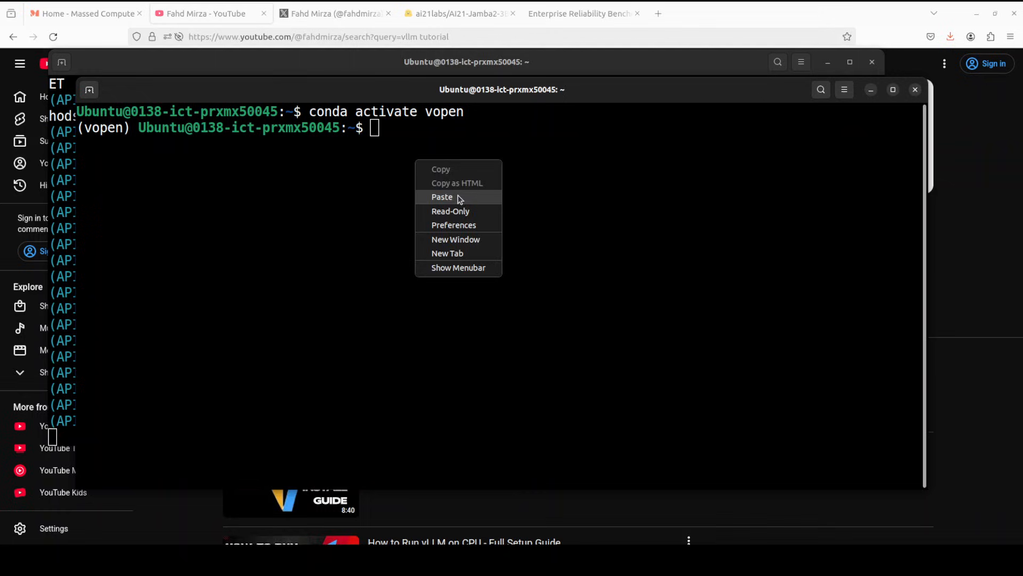
left_click(442, 196)
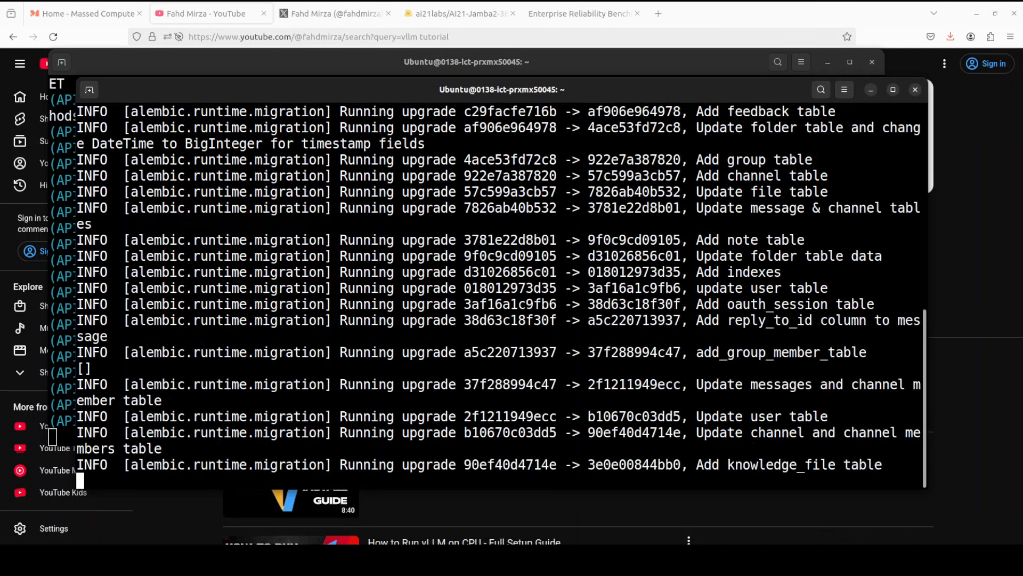
scroll("down", 3)
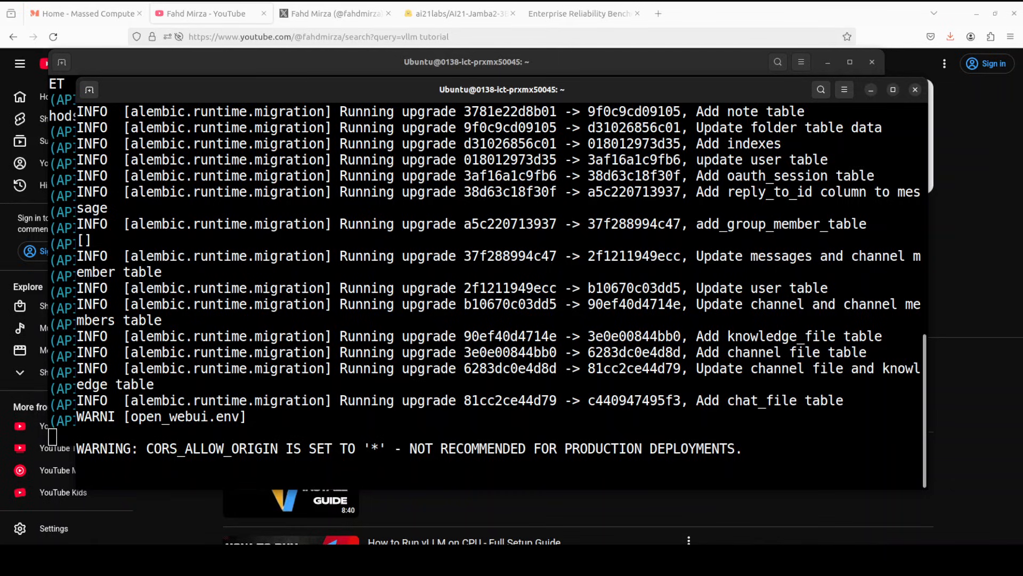
scroll("down", 3)
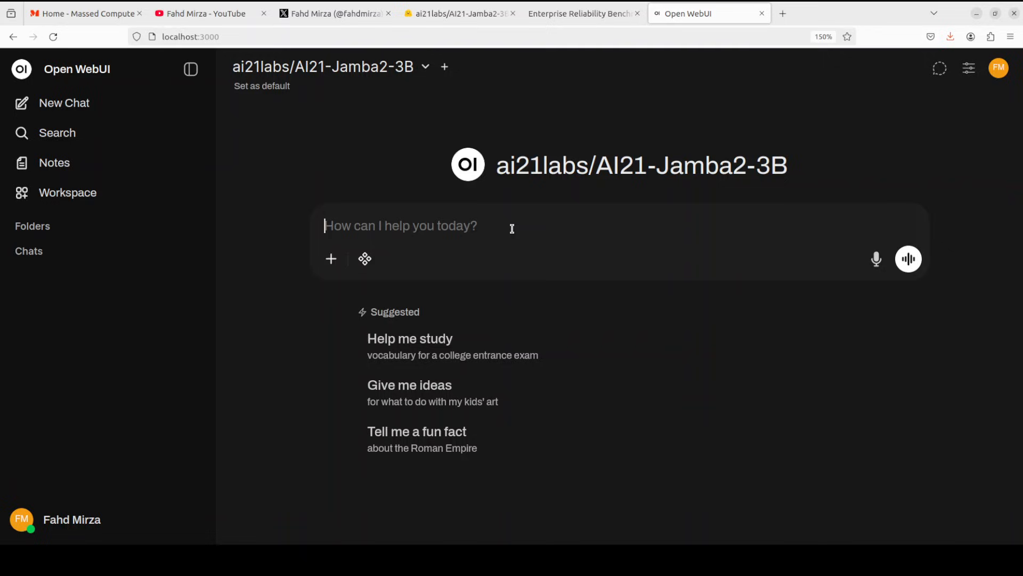
Send Jamba2-3B the wireless mouse product description prompt requiring exactly 3 sentences.
type("Write a product description for a wireless mouse. Must be exactly 3 sentences. First sentence must mention battery life. Include the word 'ergonomic' exactly once. End with a question.")
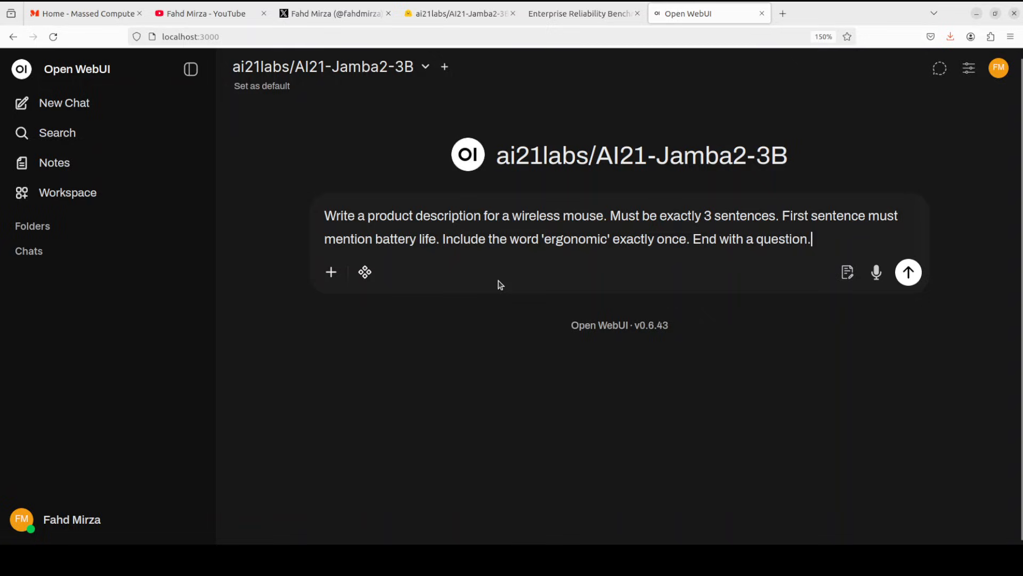
mouse_move(673, 284)
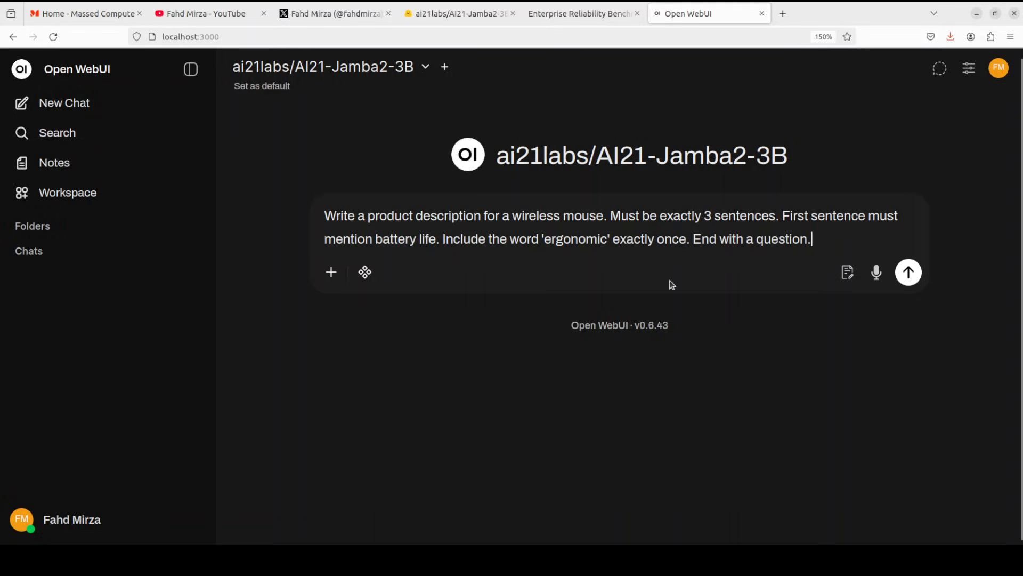
mouse_move(768, 226)
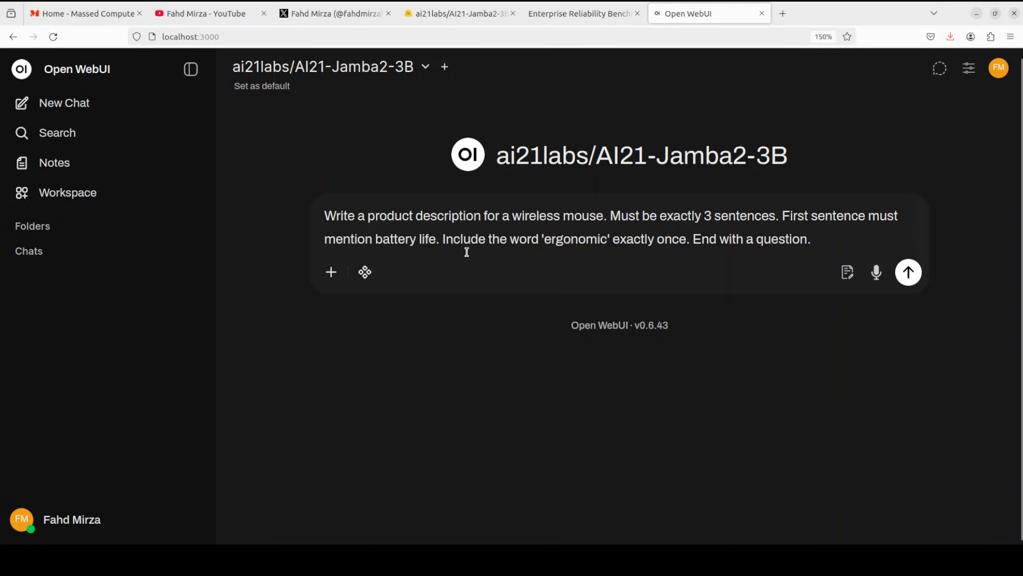
mouse_move(539, 254)
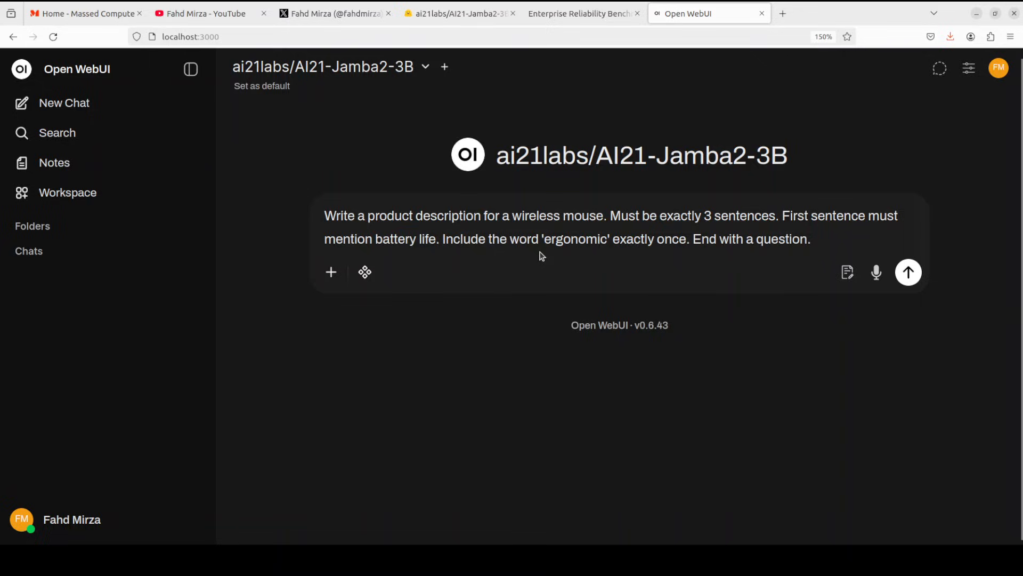
left_click(812, 239)
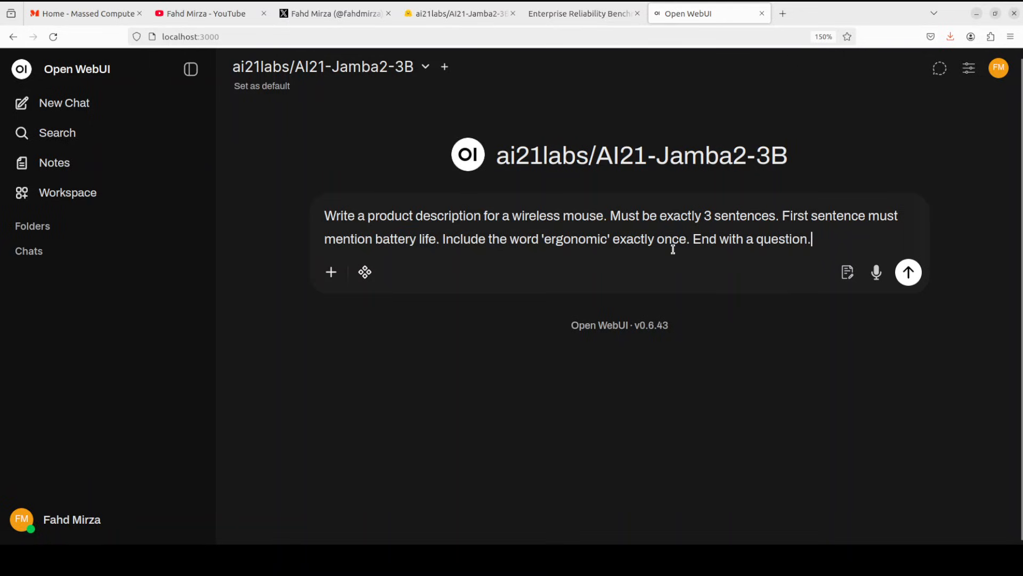
left_click(908, 272)
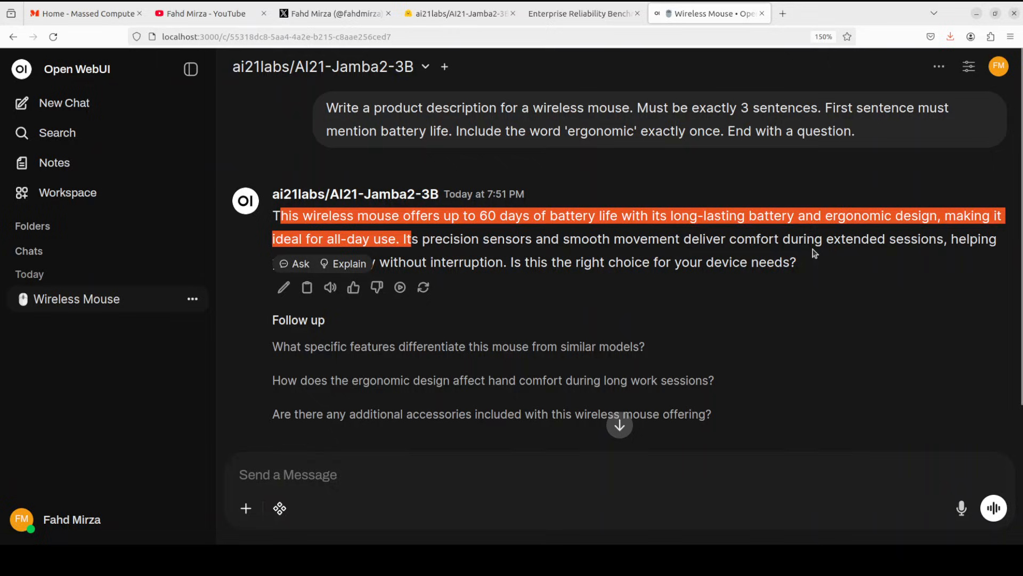
mouse_move(766, 247)
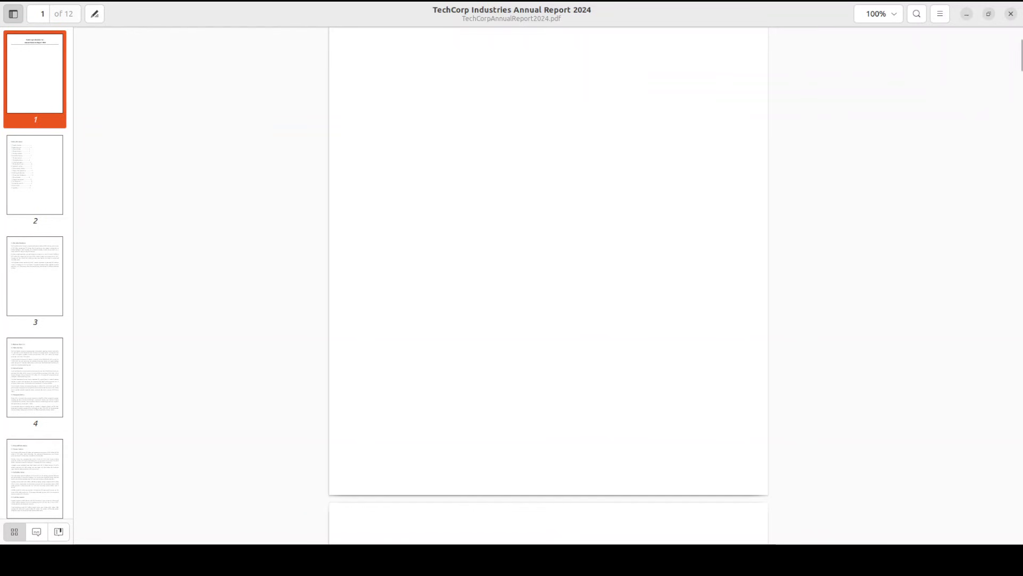
Review page 4 of TechCorpAnnualReport2024.pdf in Document Viewer.
left_click(35, 384)
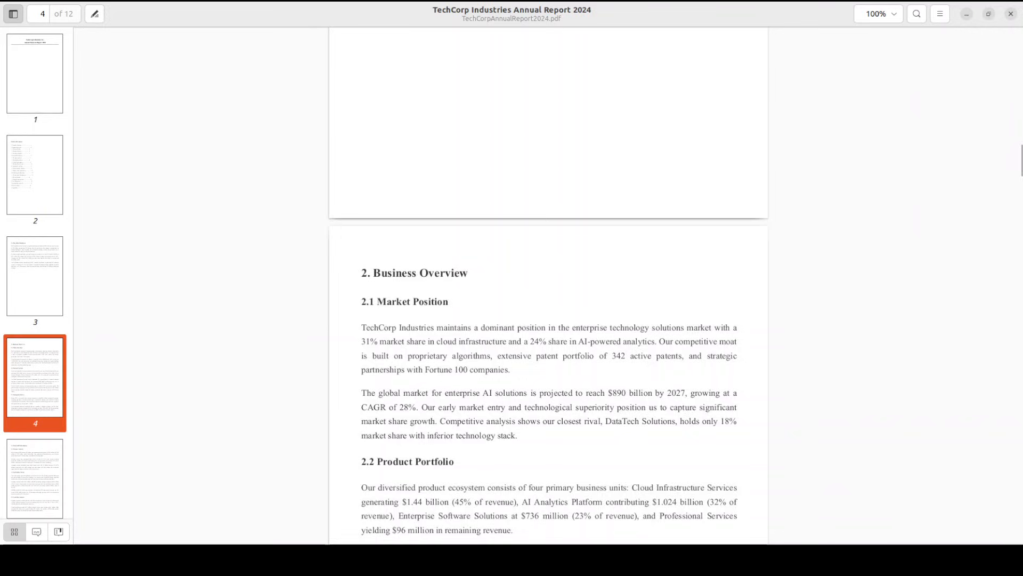
scroll("down", 3)
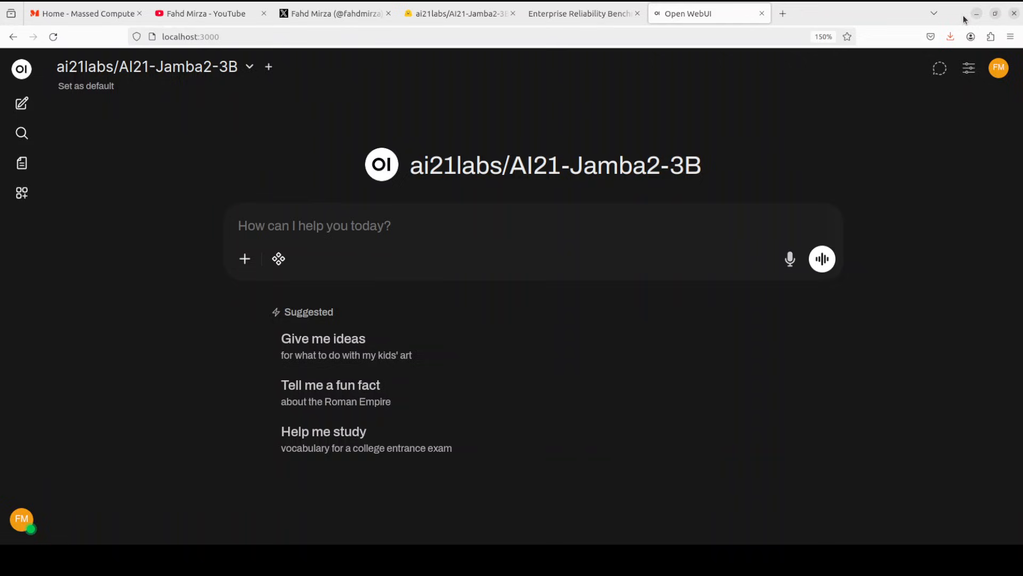
Attach TechCorpAnnualReport2024.pdf and send 'What was TechCorp's quarterly dividend amount in Q3 of 2024?'.
left_click(244, 258)
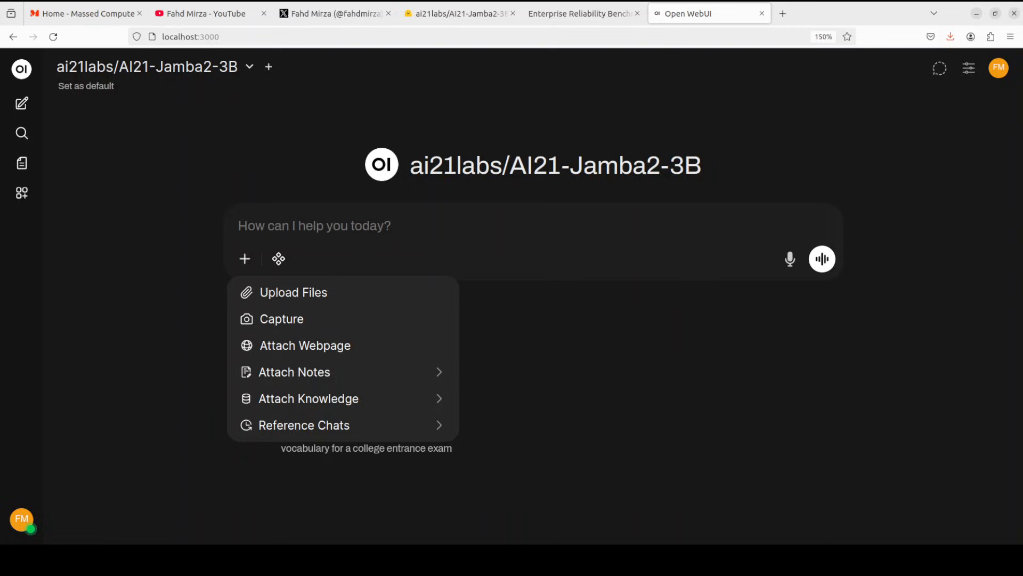
left_click(293, 292)
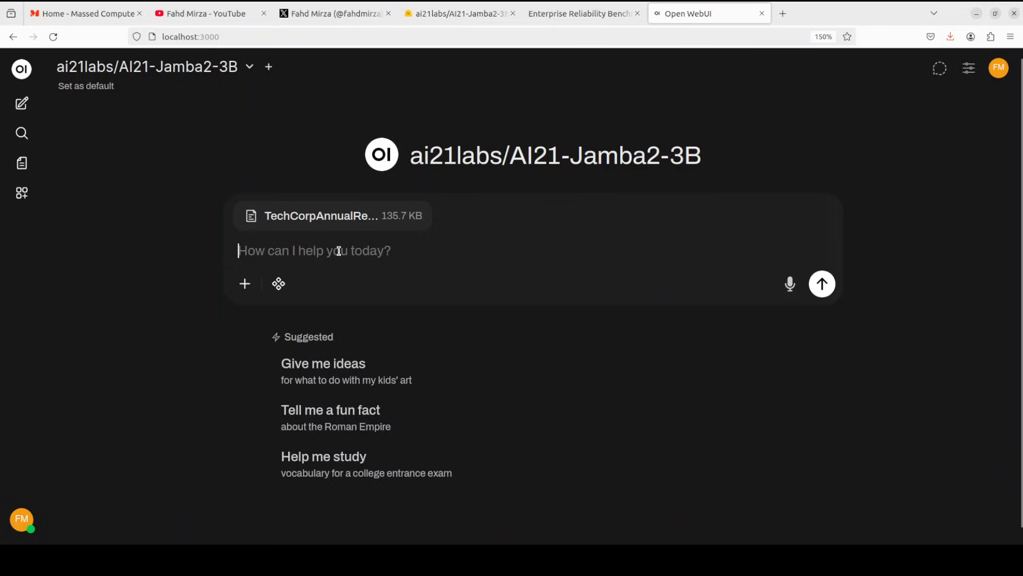
type("What was TechCorp's quarterly dividend amount in Q3 of 2024?")
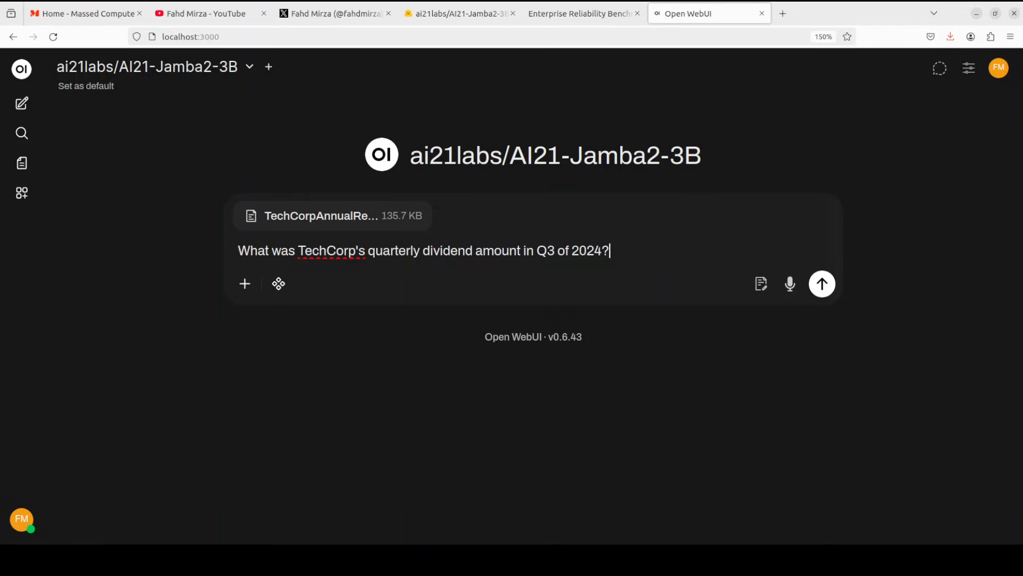
mouse_move(822, 283)
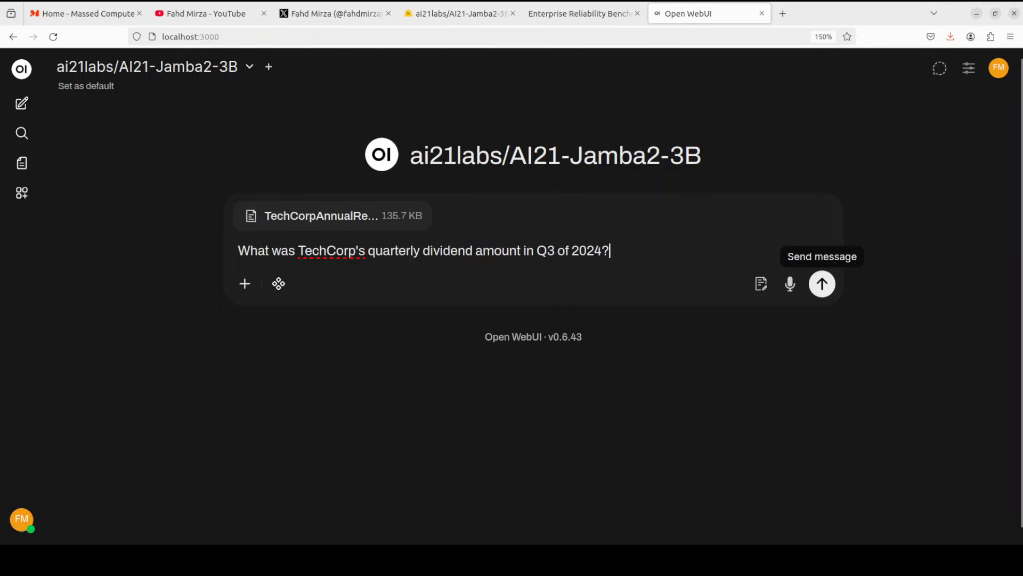
left_click(822, 284)
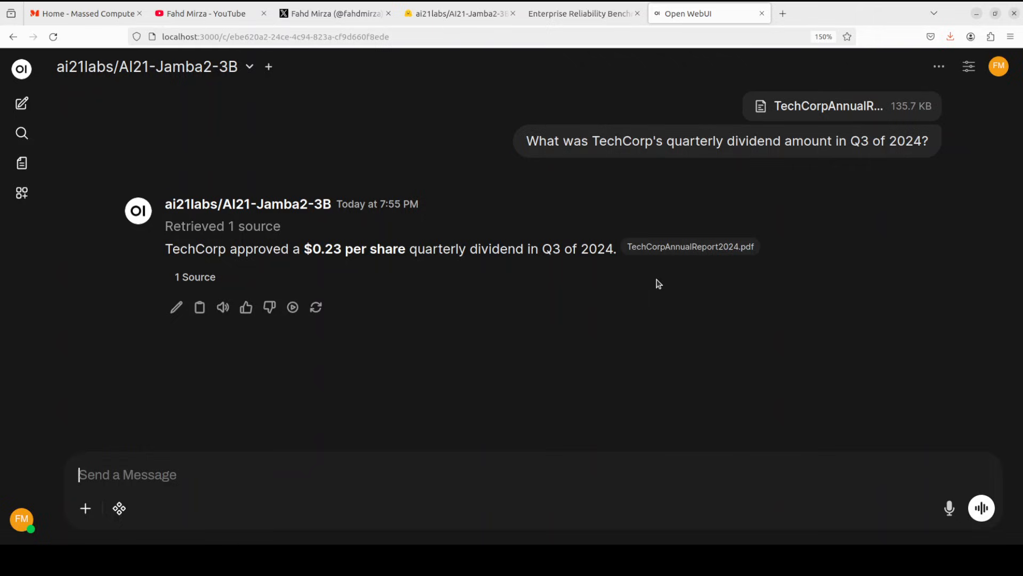
Expand the answer's '1 Source' citation to show TechCorpAnnualReport2024.pdf.
scroll("down", 3)
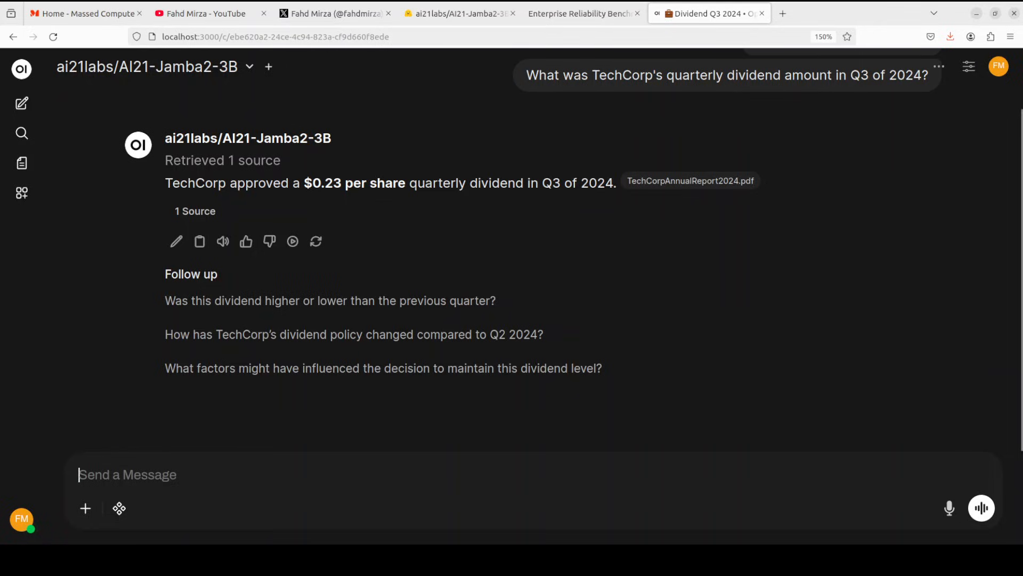
left_click(194, 211)
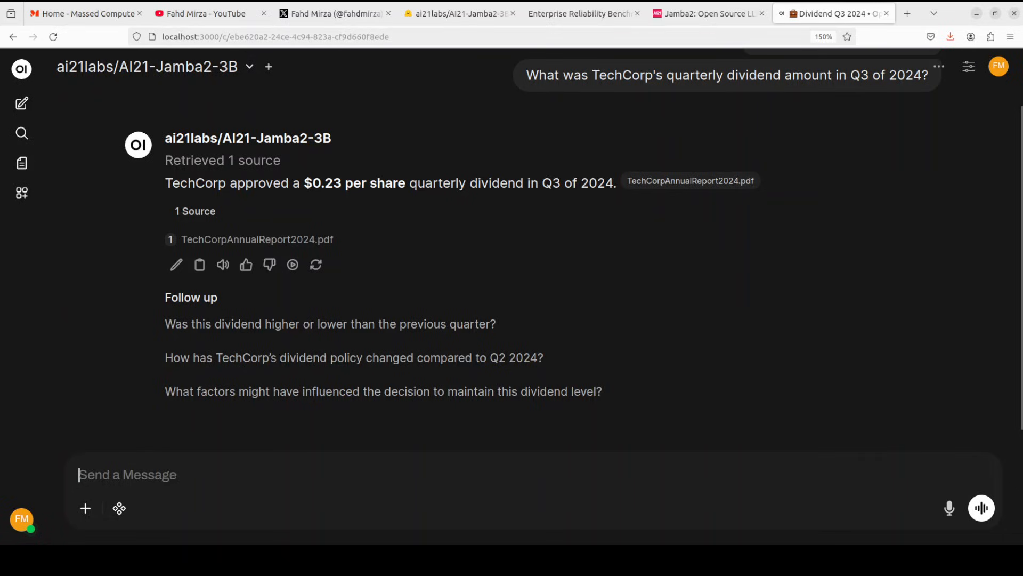
Send 'How many patents does TechCorp hold in blockchain technology?' to Jamba2-3B.
type("How many patents does TechCorp hold in blockchain technology?")
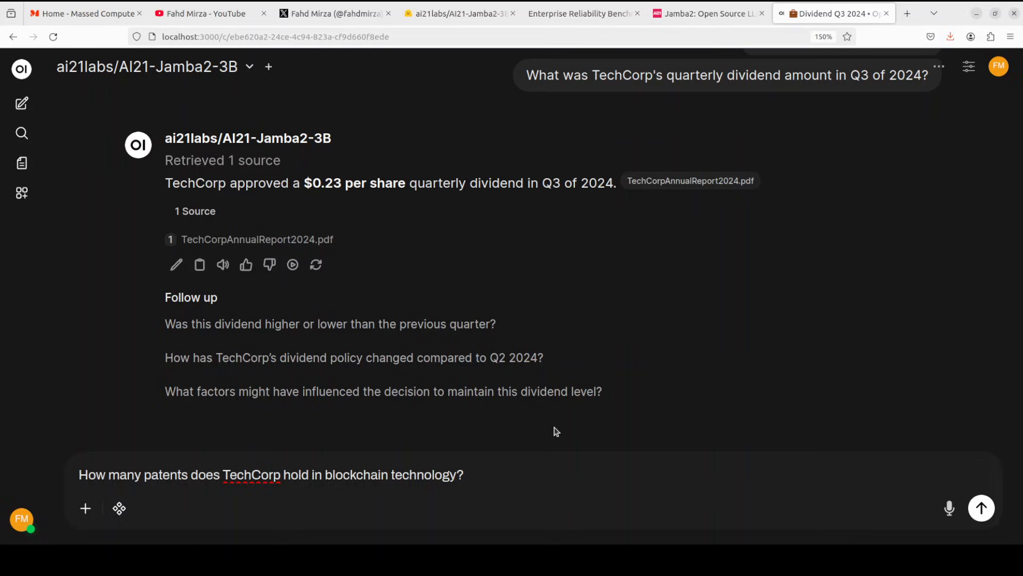
left_click(982, 508)
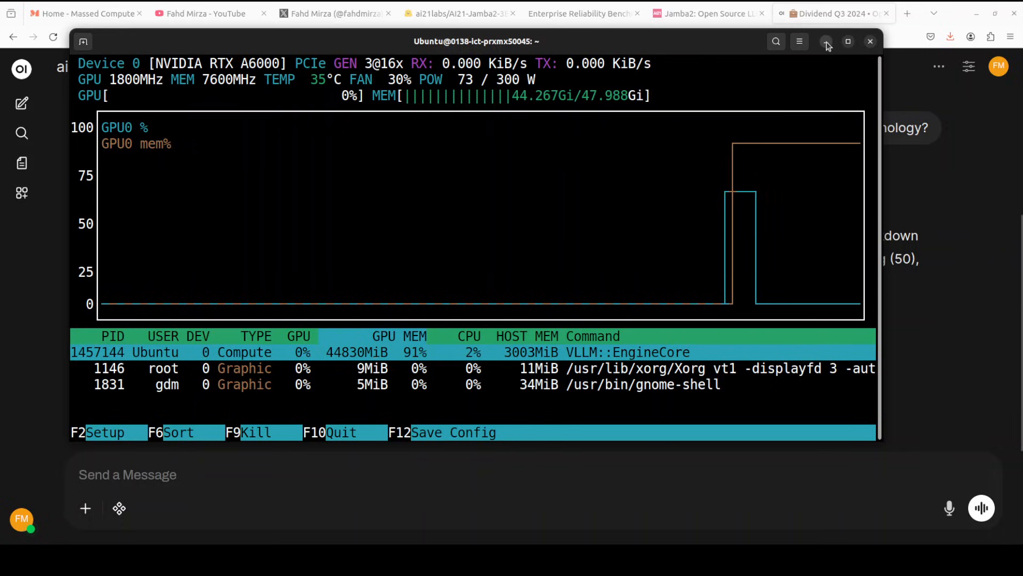
Minimize the nvtop GPU monitor to reveal the blockchain-patents reply.
left_click(870, 41)
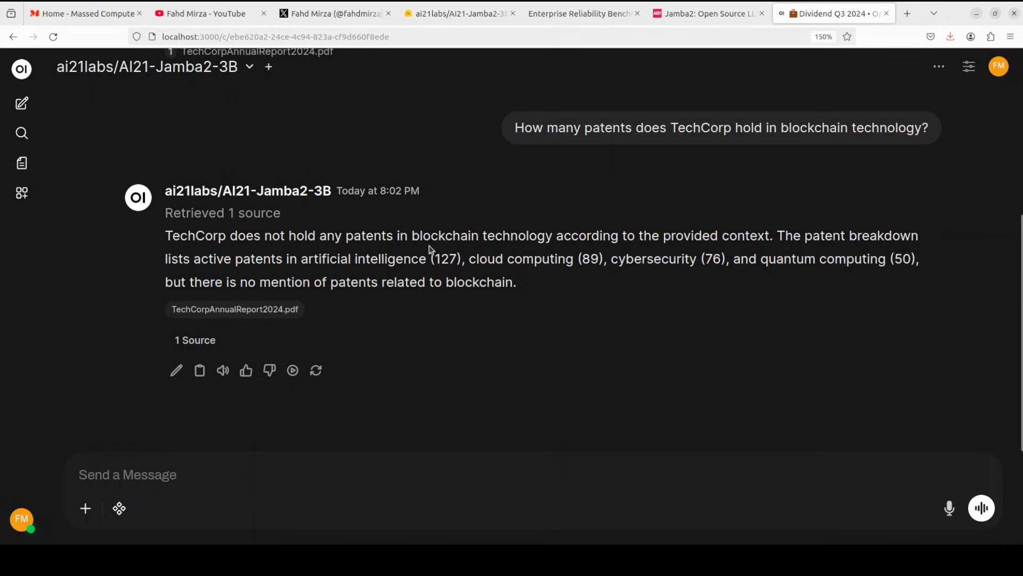
mouse_move(363, 250)
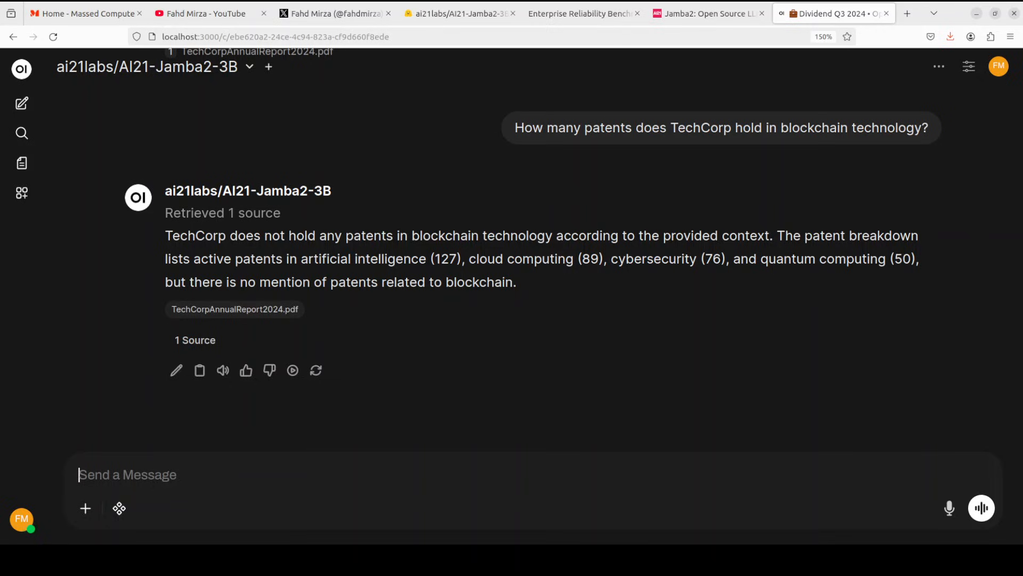
Ask Jamba2-3B for TechCorp's 2024 quarterly revenue figures and customer churn rate.
type("What were TechCorp's revenue figures for each quarter in 2024, and what was the customer churn rate?")
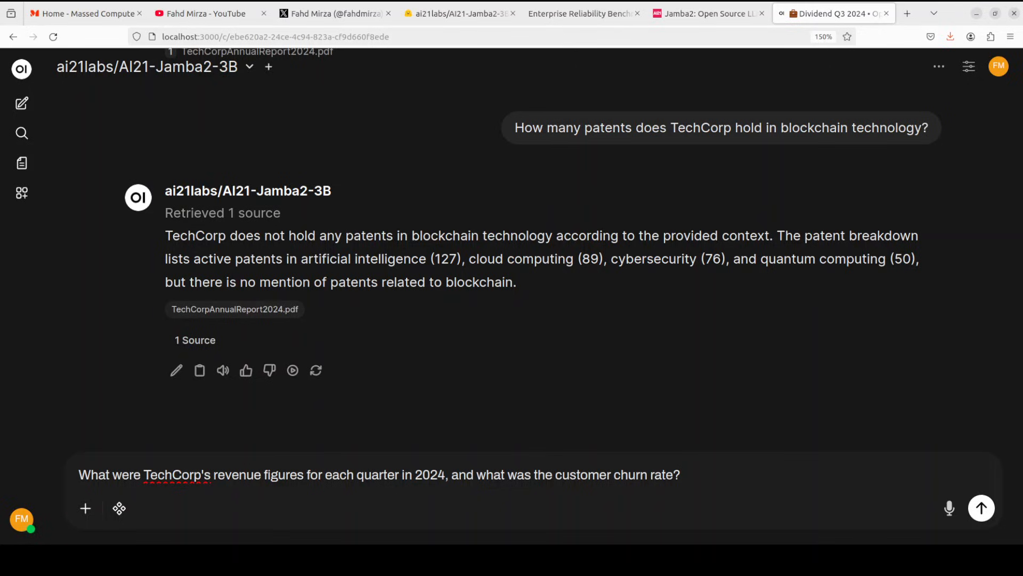
left_click(379, 474)
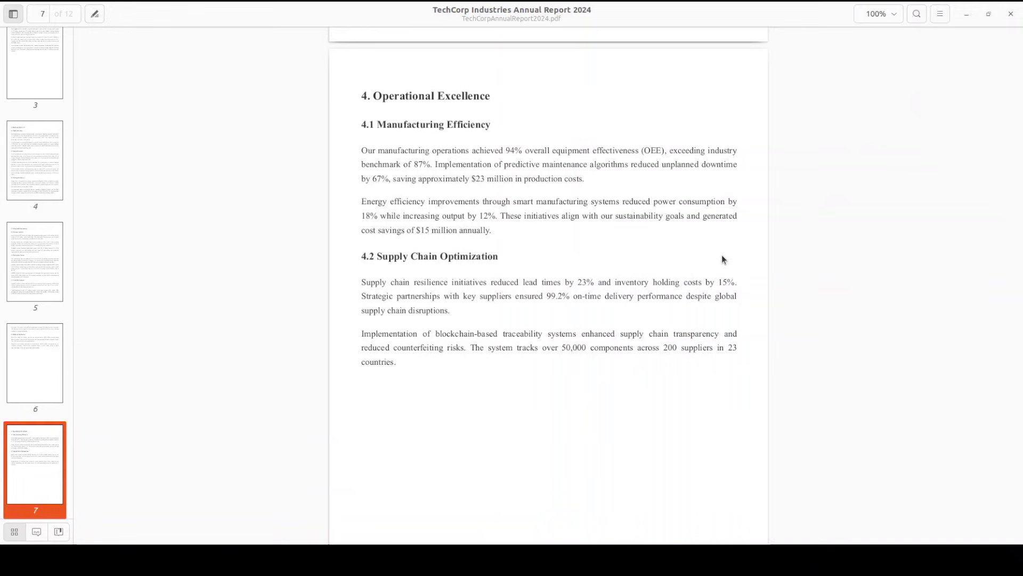
Jump to page 5, Financial Performance, and scroll through the quarterly revenue and 3.2% churn figures.
left_click(34, 265)
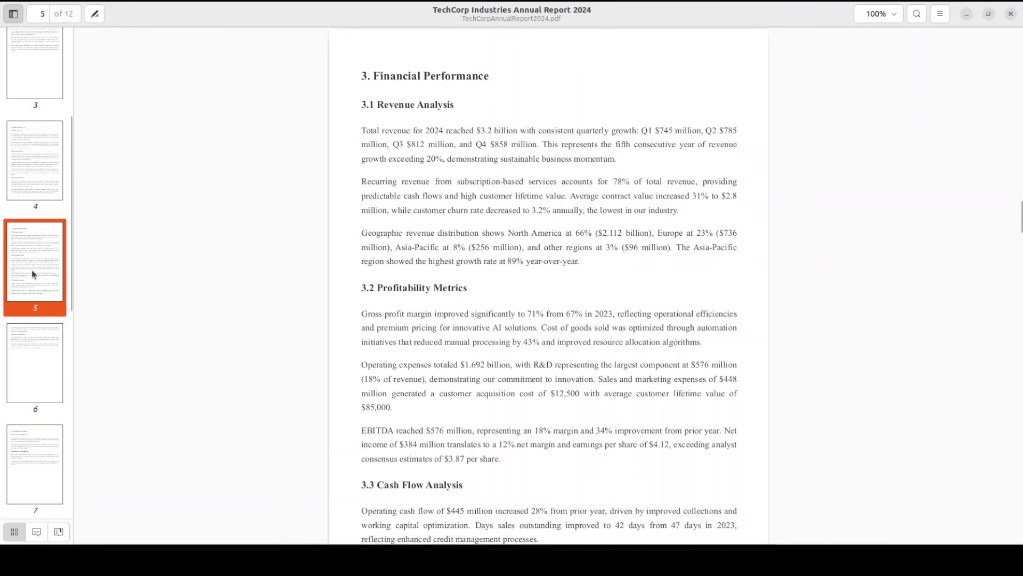
mouse_move(699, 274)
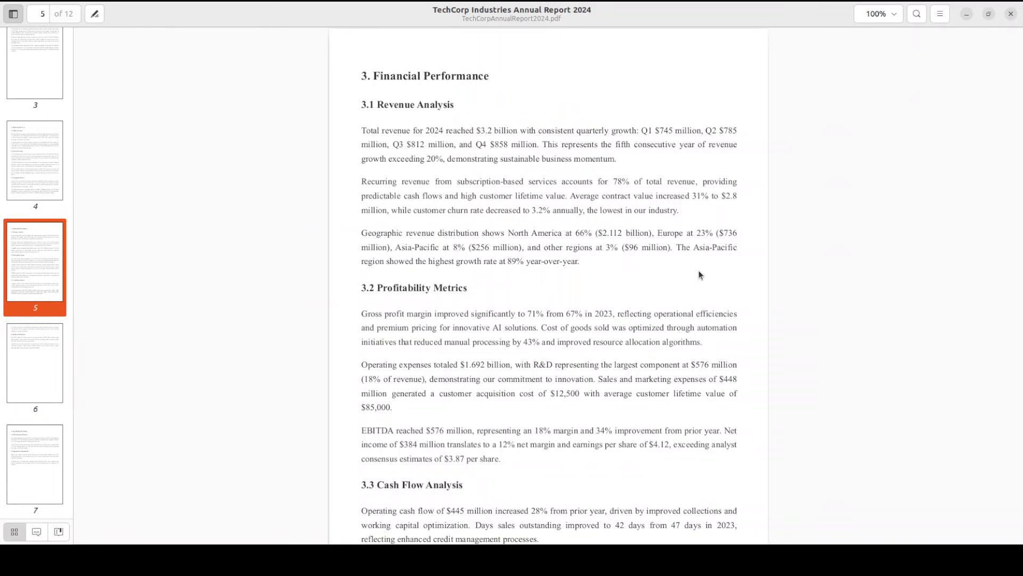
scroll("down", 3)
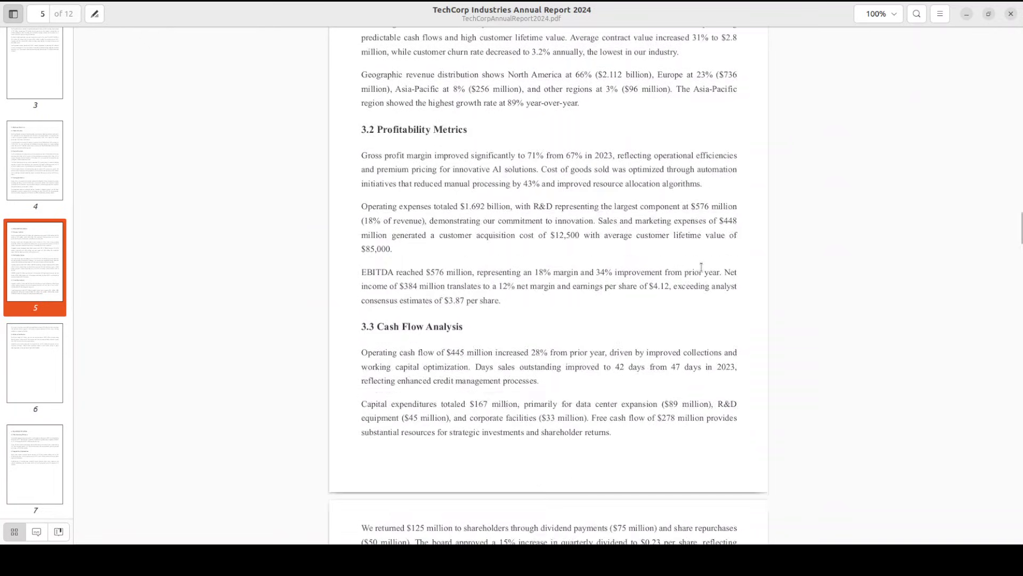
scroll("down", 3)
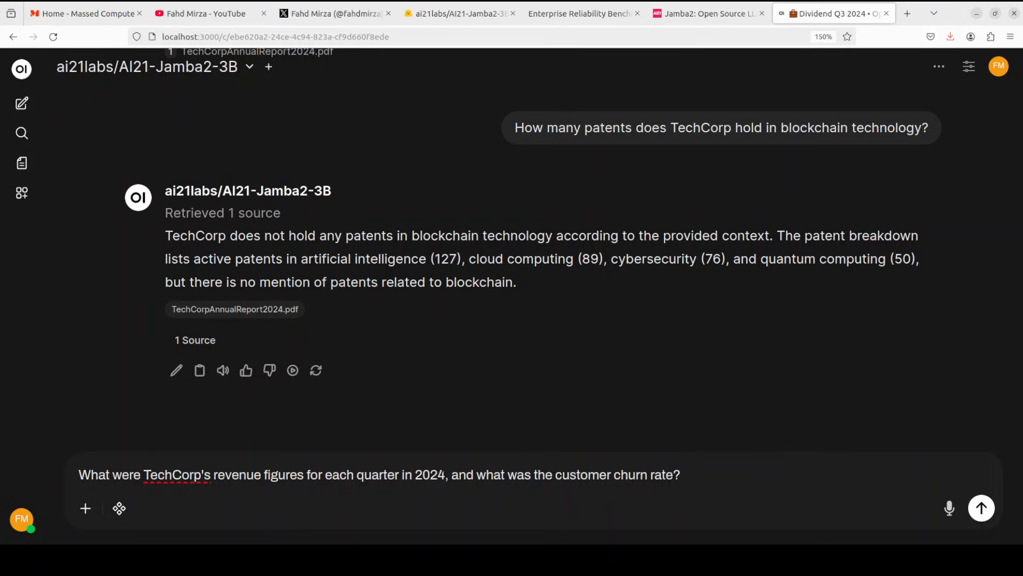
mouse_move(696, 474)
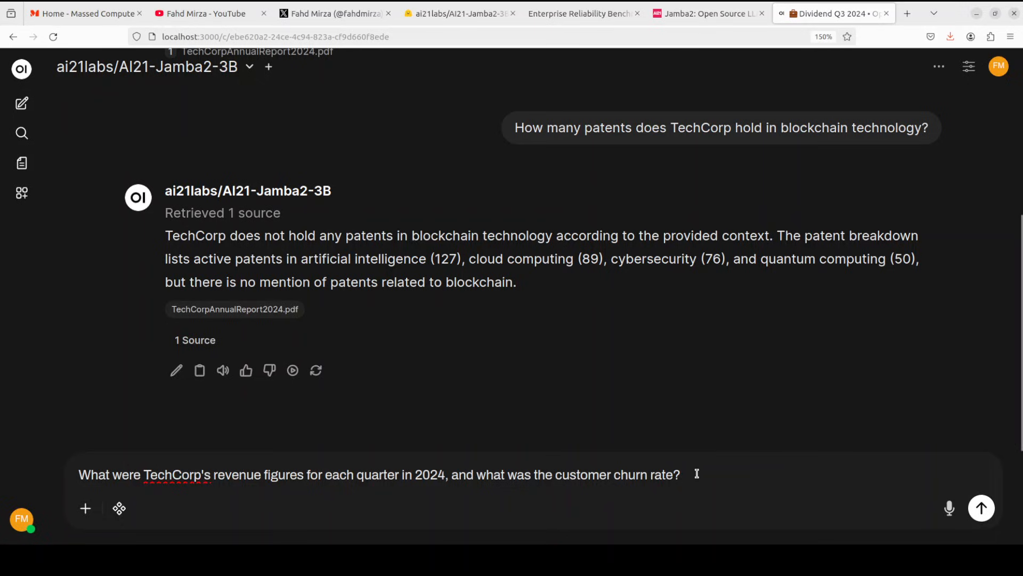
Send the revenue and churn question, getting Q1 $745M, Q2 $785M, Q3 $812M, Q4 $858M and 3.2% churn.
left_click(980, 508)
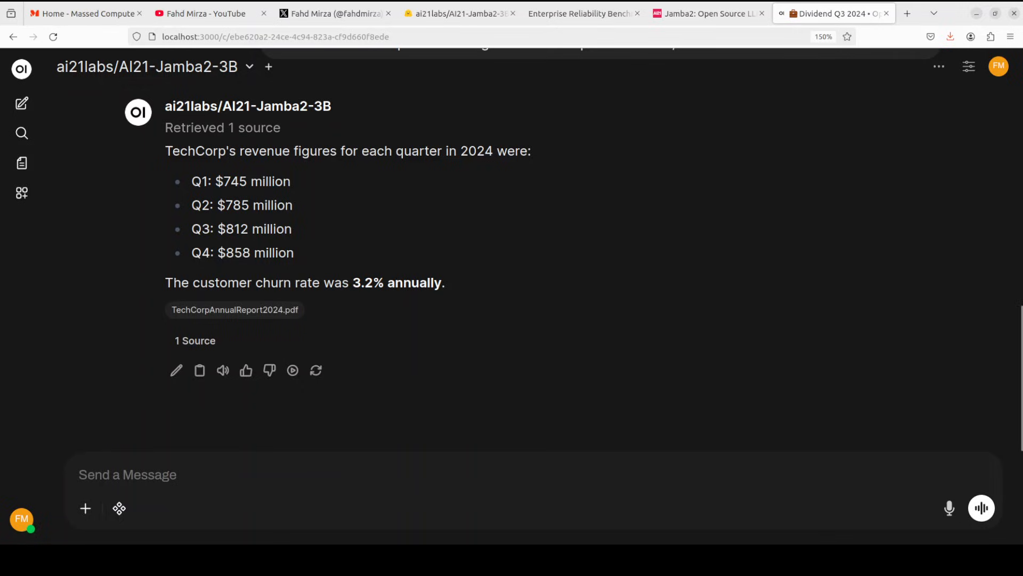
Ask for R&D spending as a percentage of Q4 revenue as a bare number, receiving 57.6.
type("Calculate TechCorp's total R&D spending as a percentage of their Q4 revenue. Give me only the number with one decimal place, no explanation.")
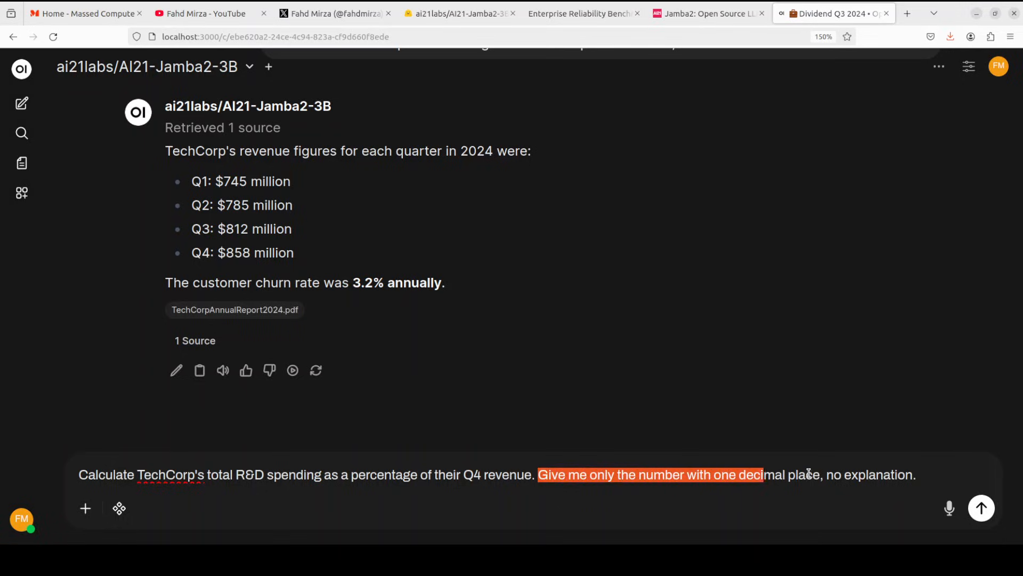
left_click(807, 474)
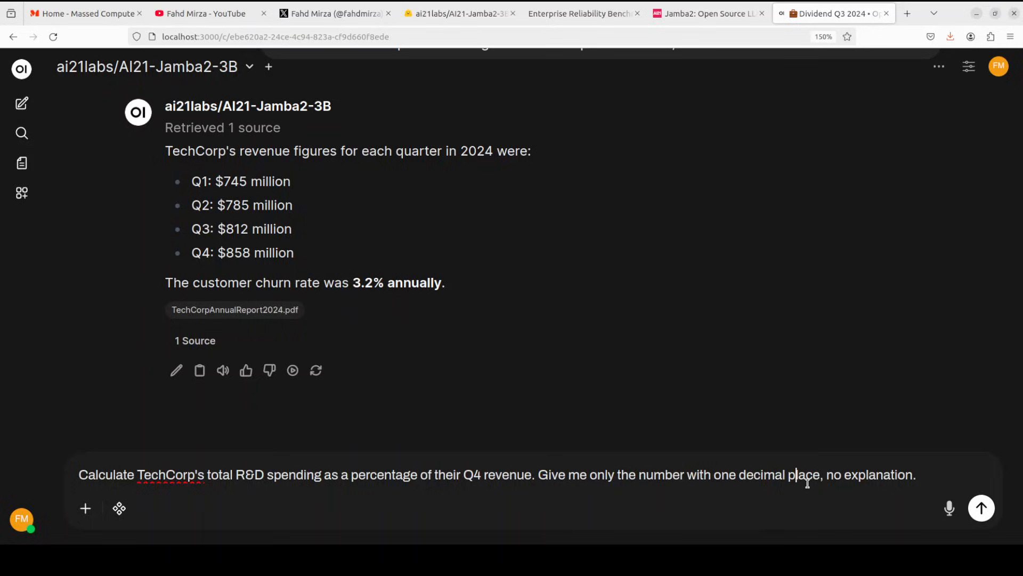
left_click(981, 507)
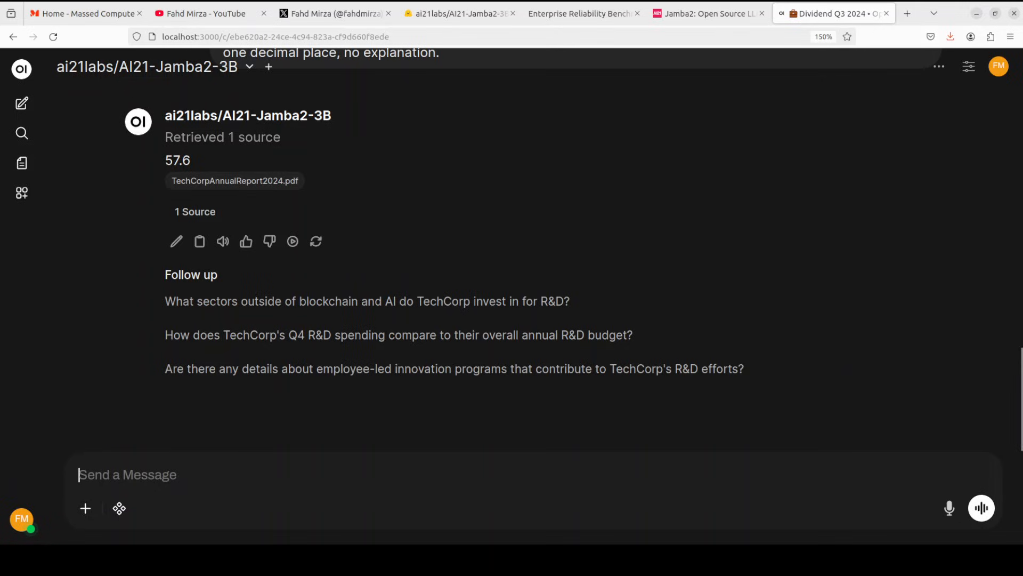
Request a two-sentence AI Analytics Platform summary, getting 67% growth and 200 enterprise clients.
type("Summarize TechCorp's AI Analytics Platform performance in exactly 2 sentences. First sentence must include revenue growth percentage. Second sentence must mention number of enterprise clients. Use no bullet points.")
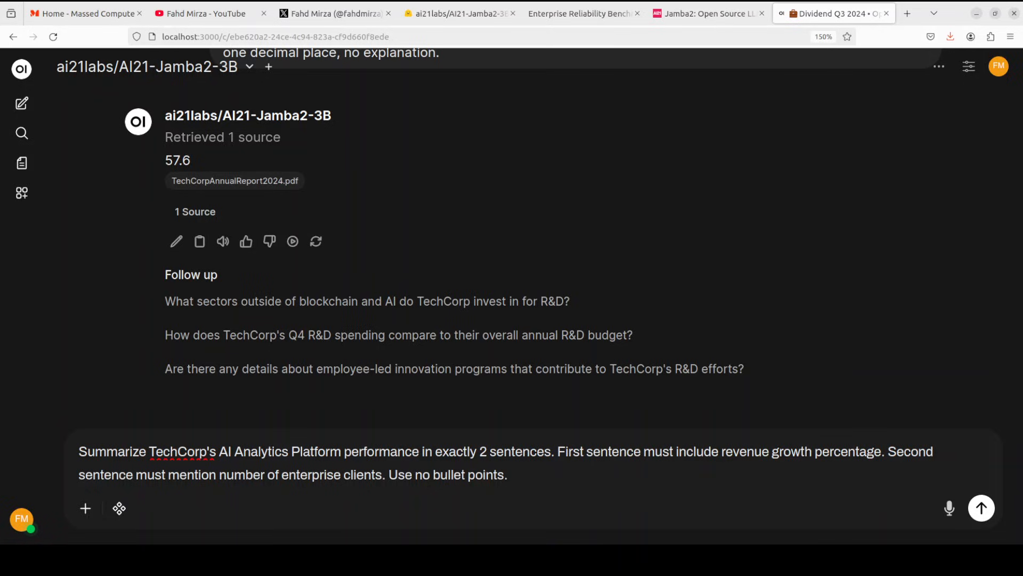
left_click(509, 475)
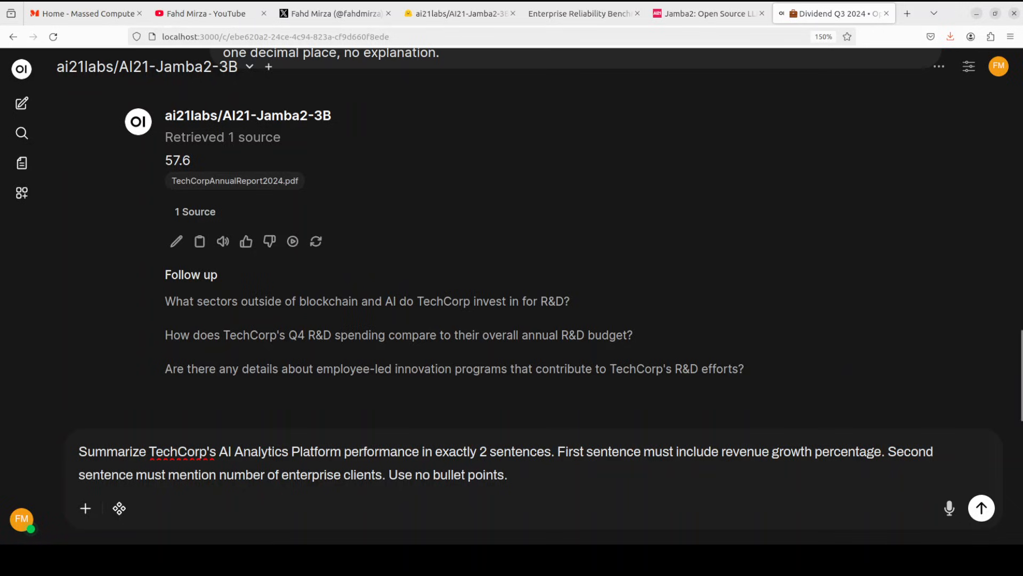
left_click(509, 475)
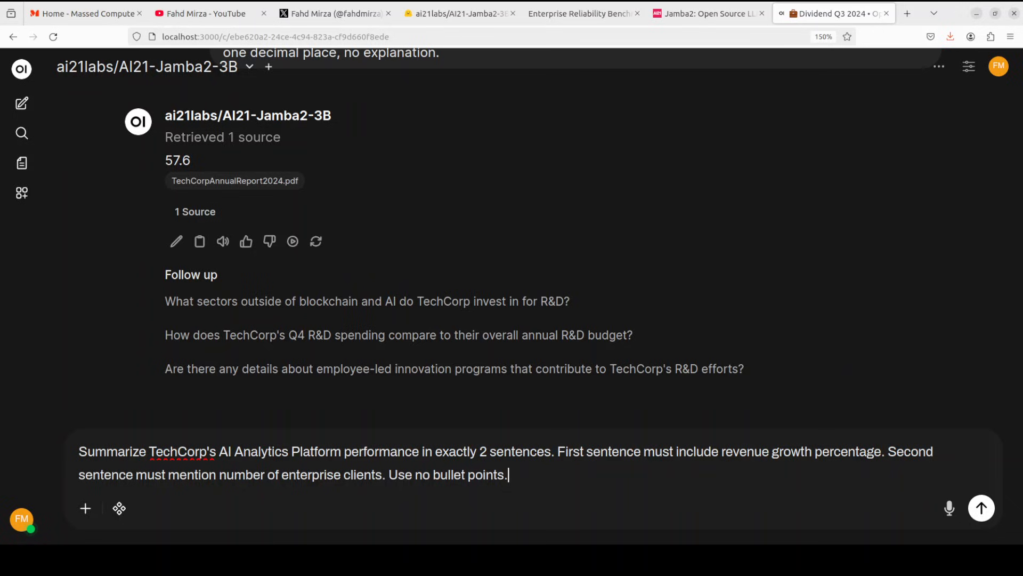
mouse_move(562, 475)
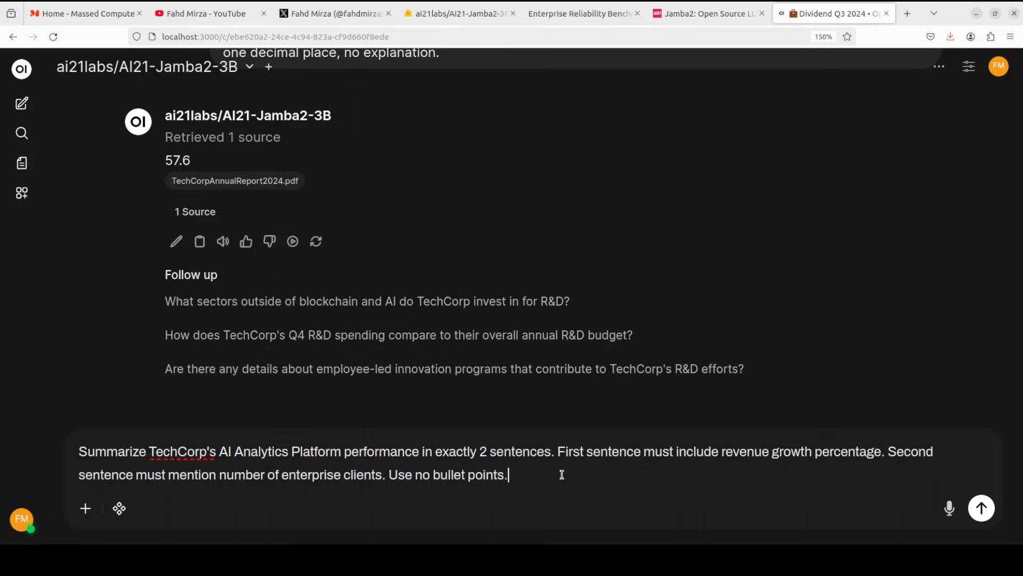
left_click(981, 507)
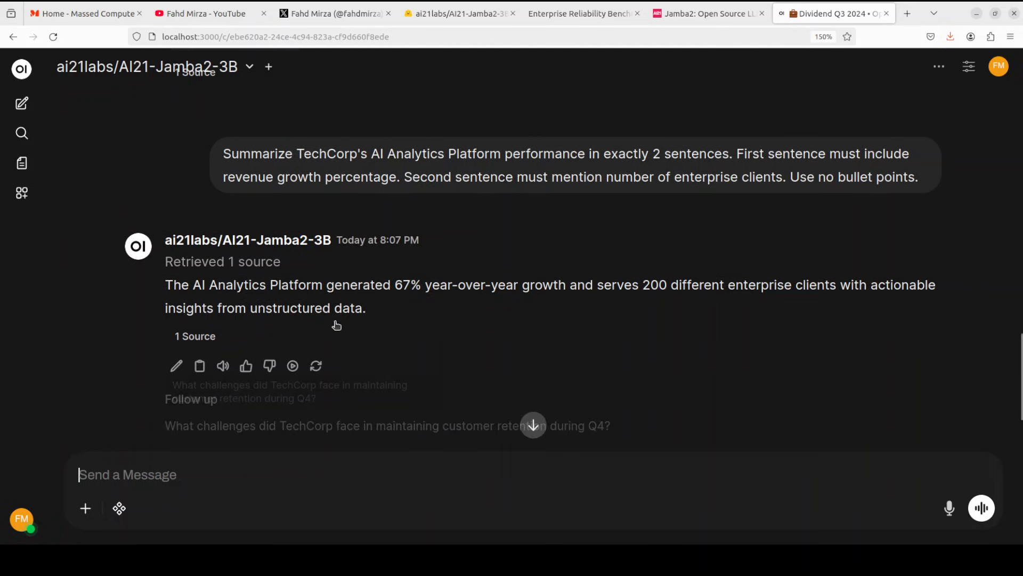
scroll("down", 3)
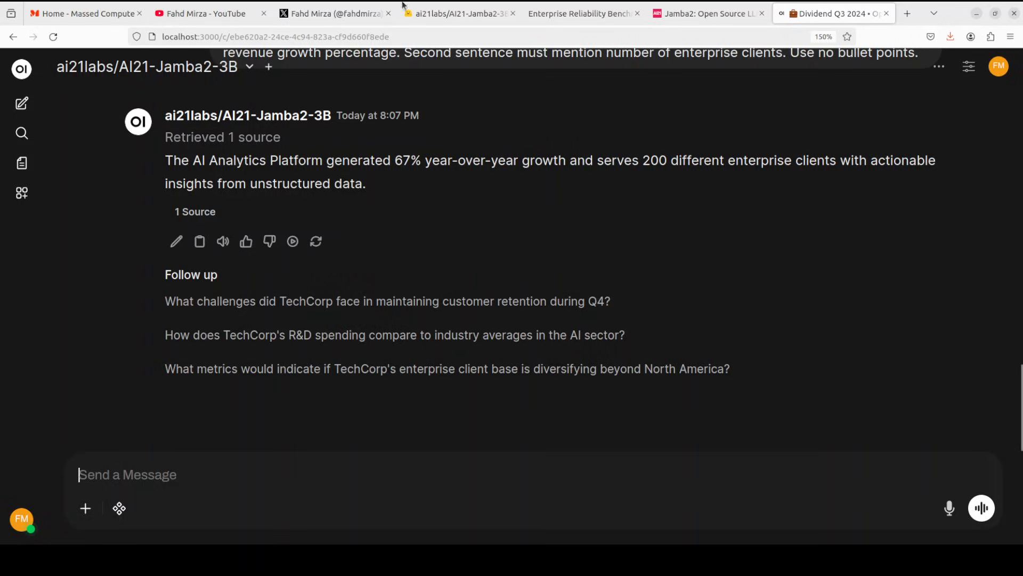
mouse_move(705, 13)
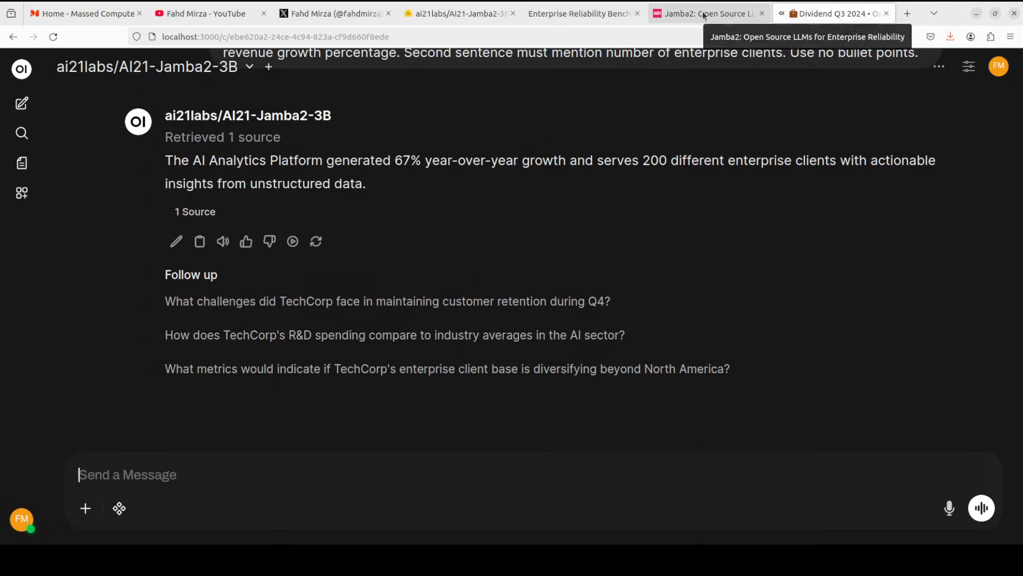
View the AI21 Jamba2 introduction blog post, then the channel's vLLM tutorial results on YouTube.
left_click(705, 13)
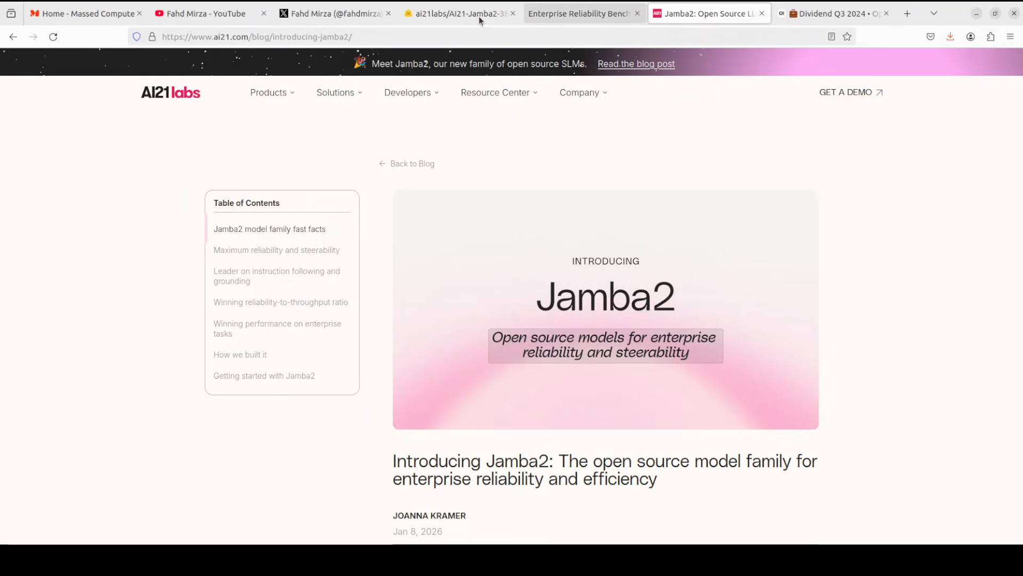
mouse_move(809, 156)
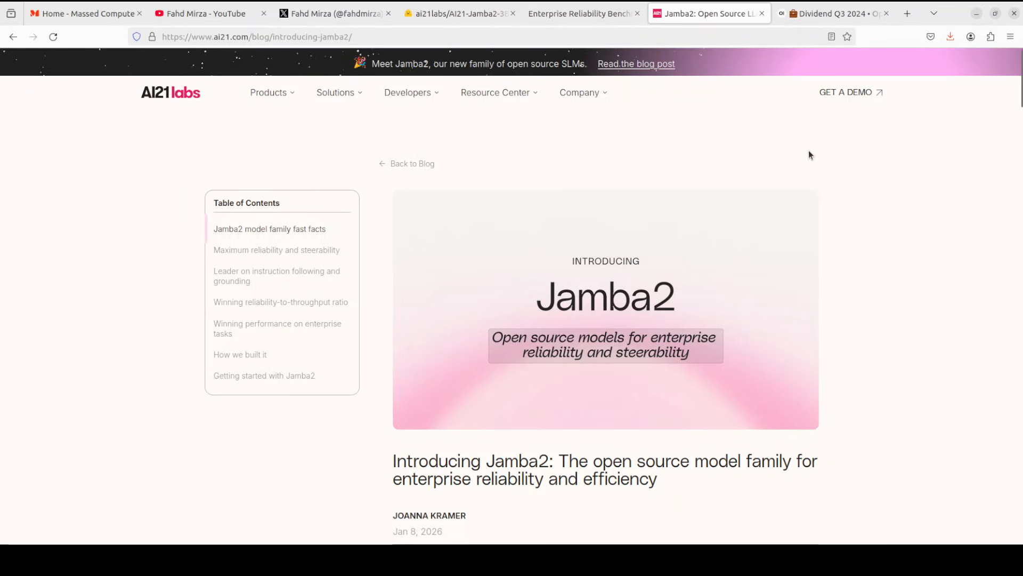
mouse_move(512, 213)
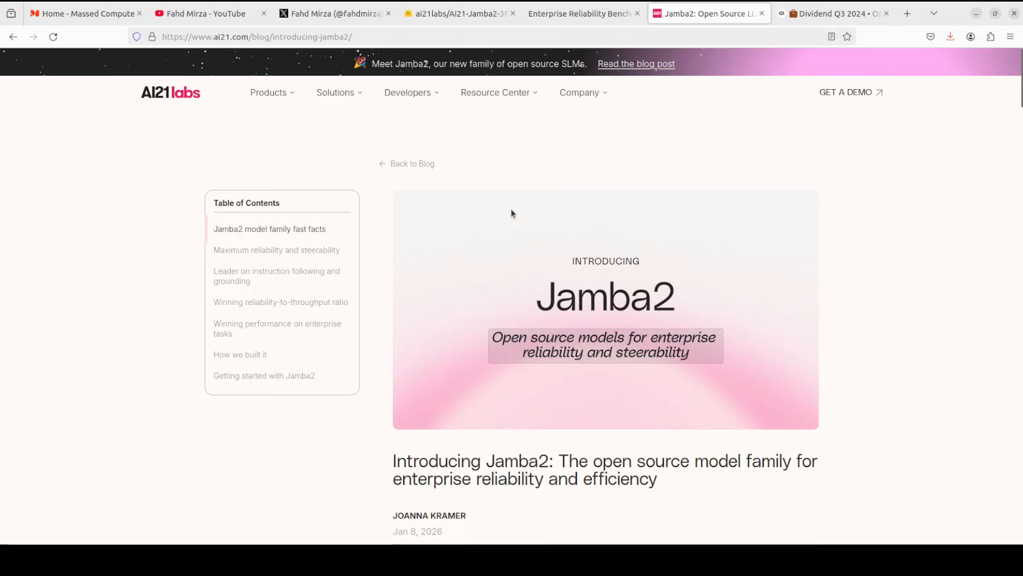
mouse_move(574, 226)
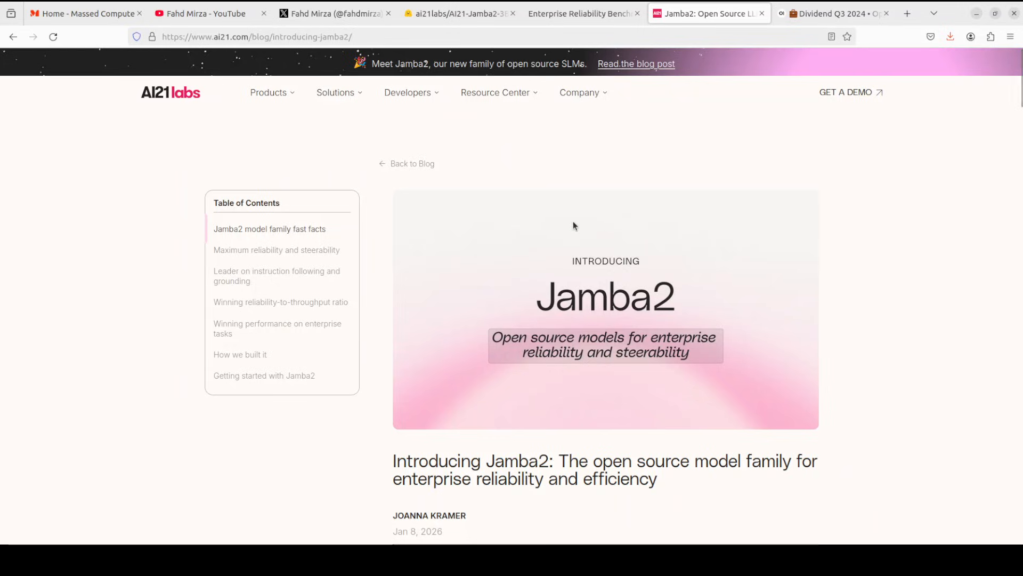
mouse_move(569, 192)
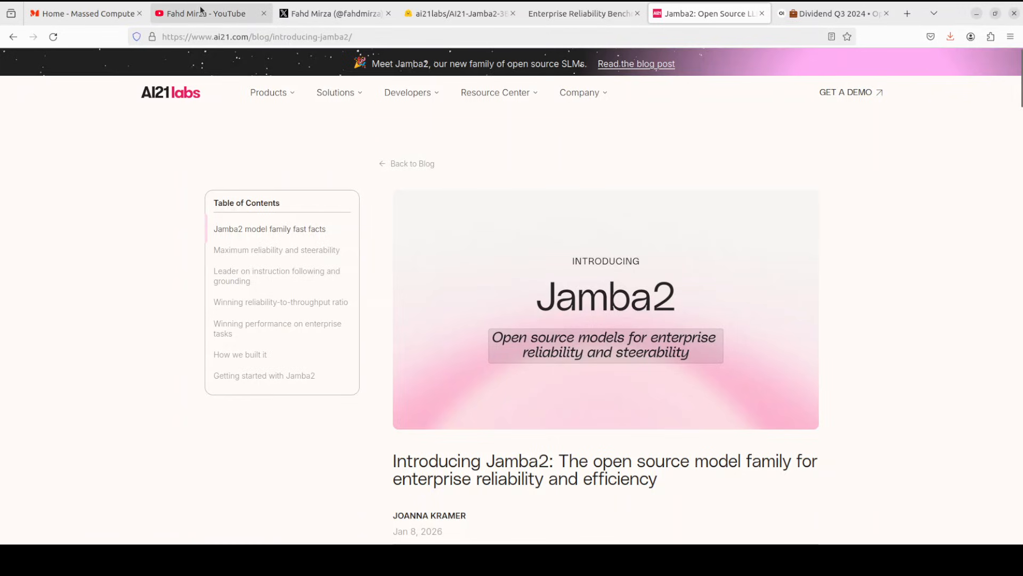
left_click(209, 13)
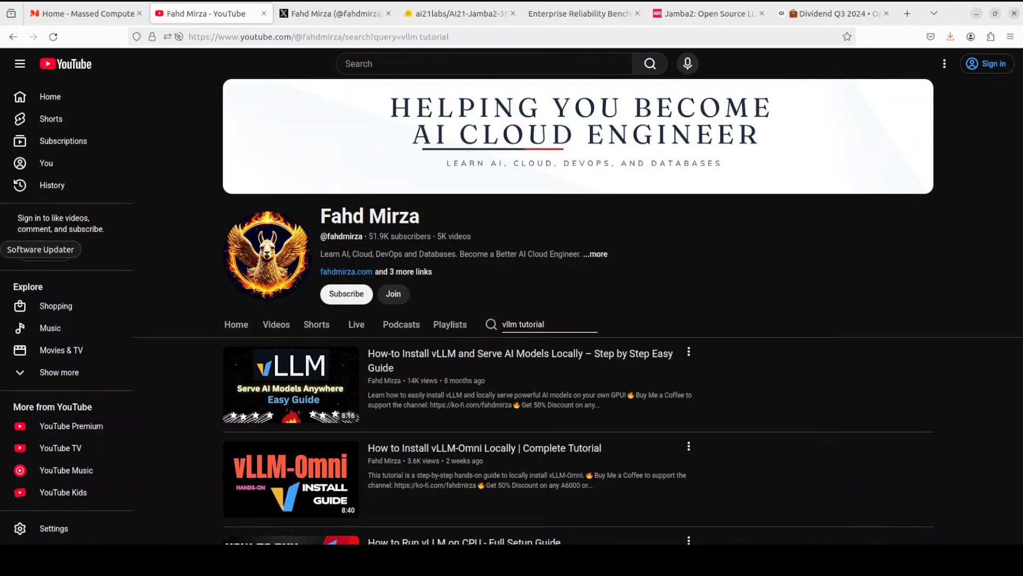